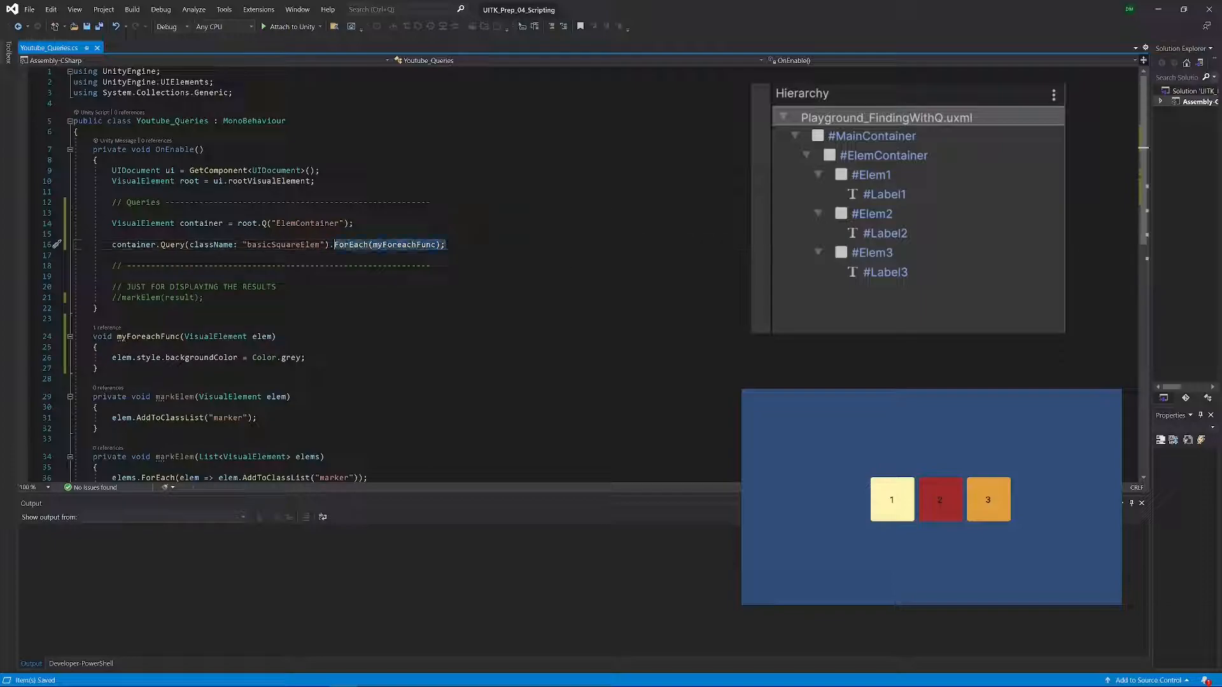
# Step: Replace .ForEach(myForeachFunc) by assigning the query to 'List<VisualElement> result ='
pyautogui.press('Delete')
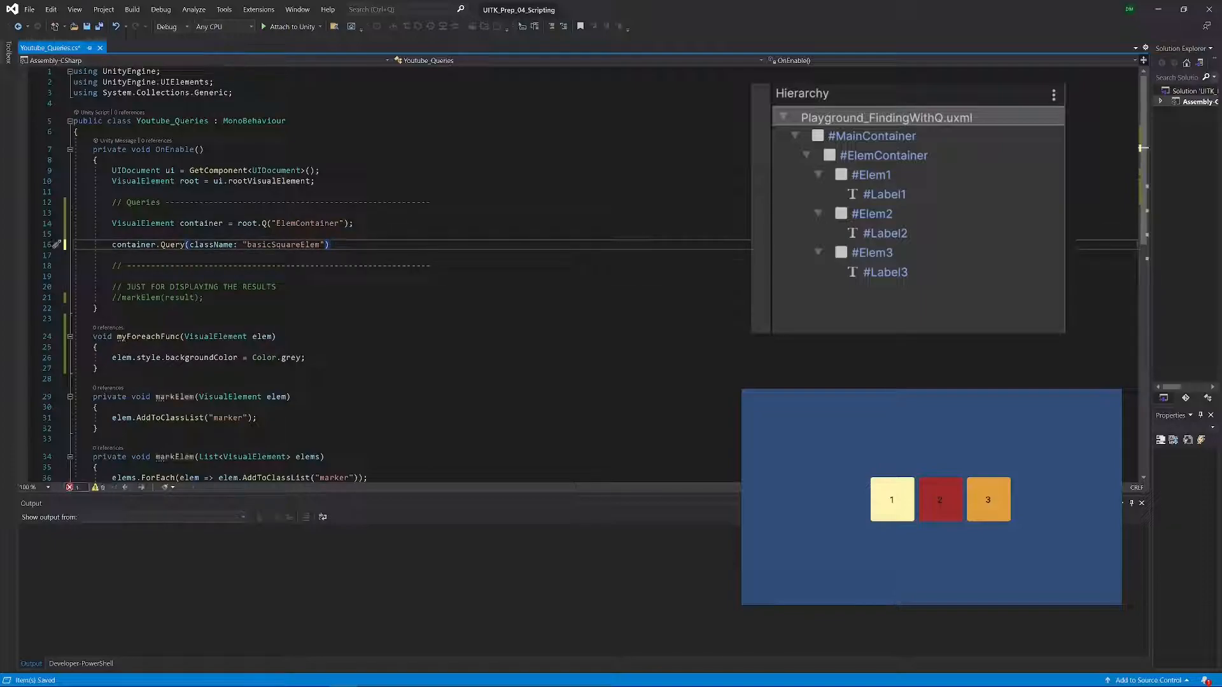
pyautogui.doubleClick(133, 244)
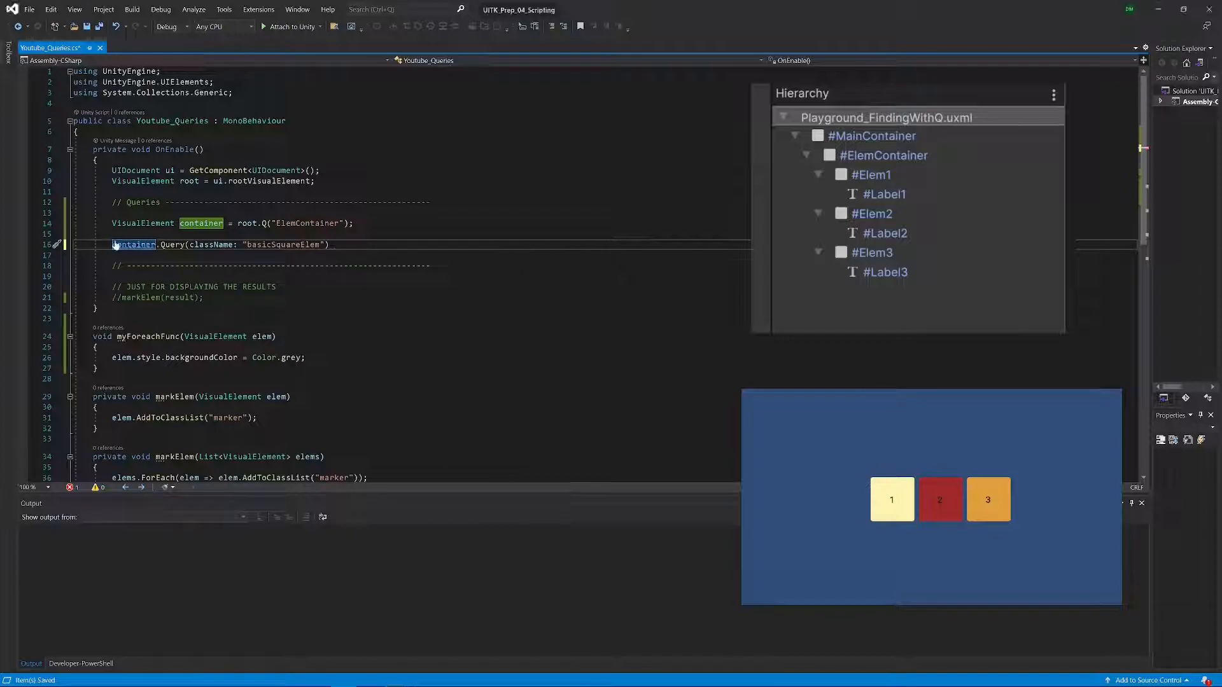
pyautogui.write('List<VisualElement> result =')
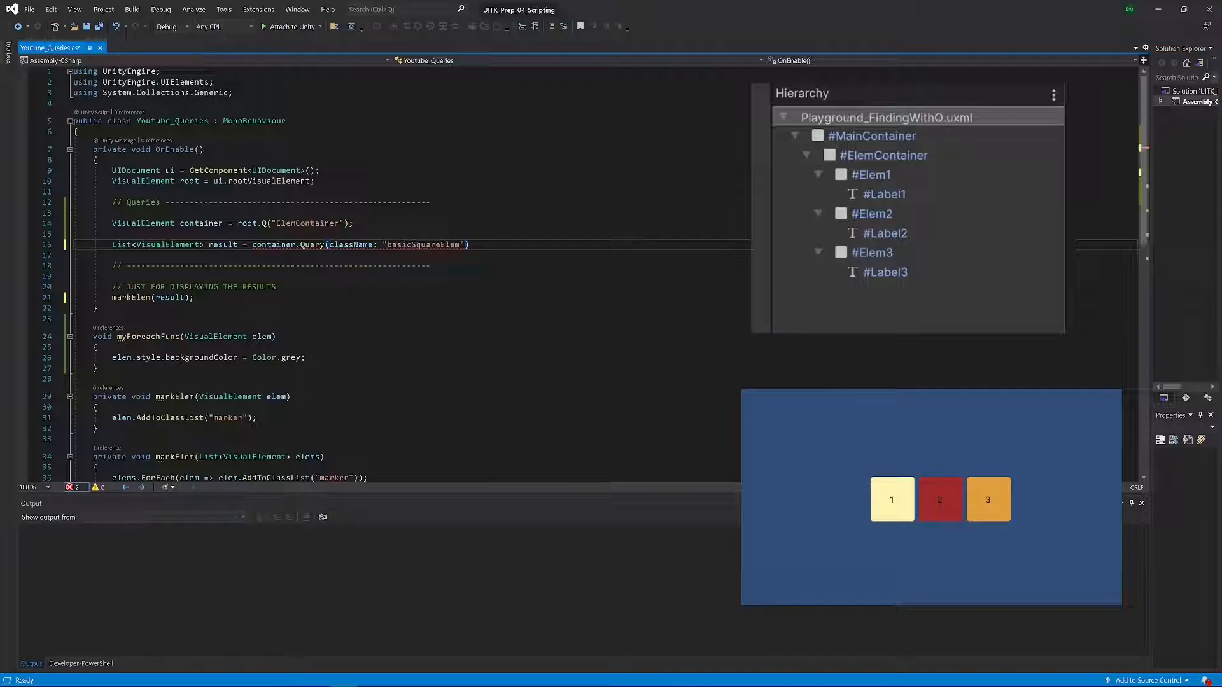
# Step: Append .Where(elem => elem.GetType() == typeof(Label)) to the basicSquareElem query
pyautogui.click(468, 244)
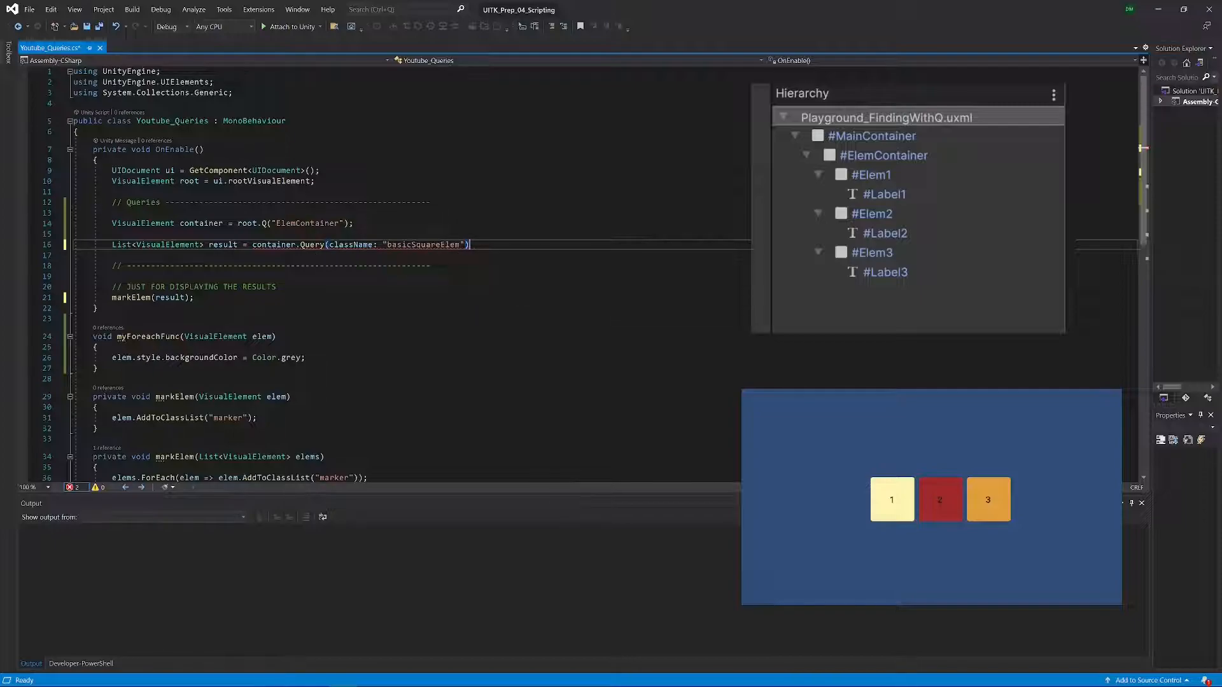
pyautogui.write('.')
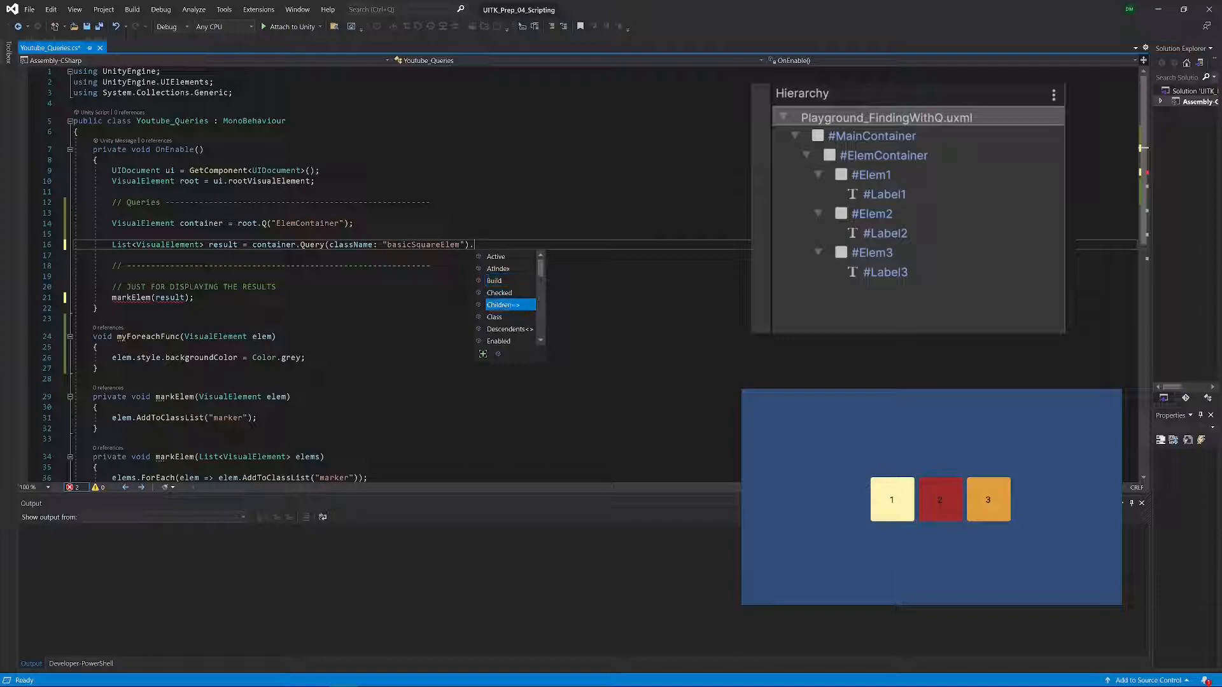
pyautogui.click(494, 280)
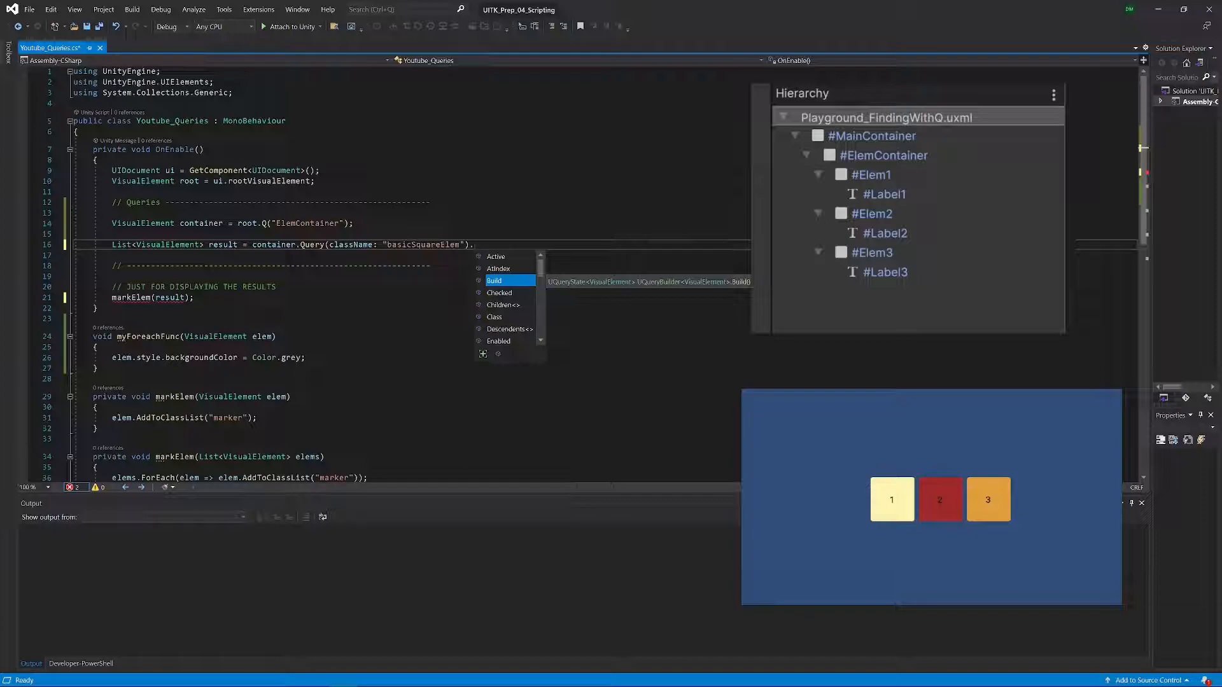
pyautogui.write('.Where')
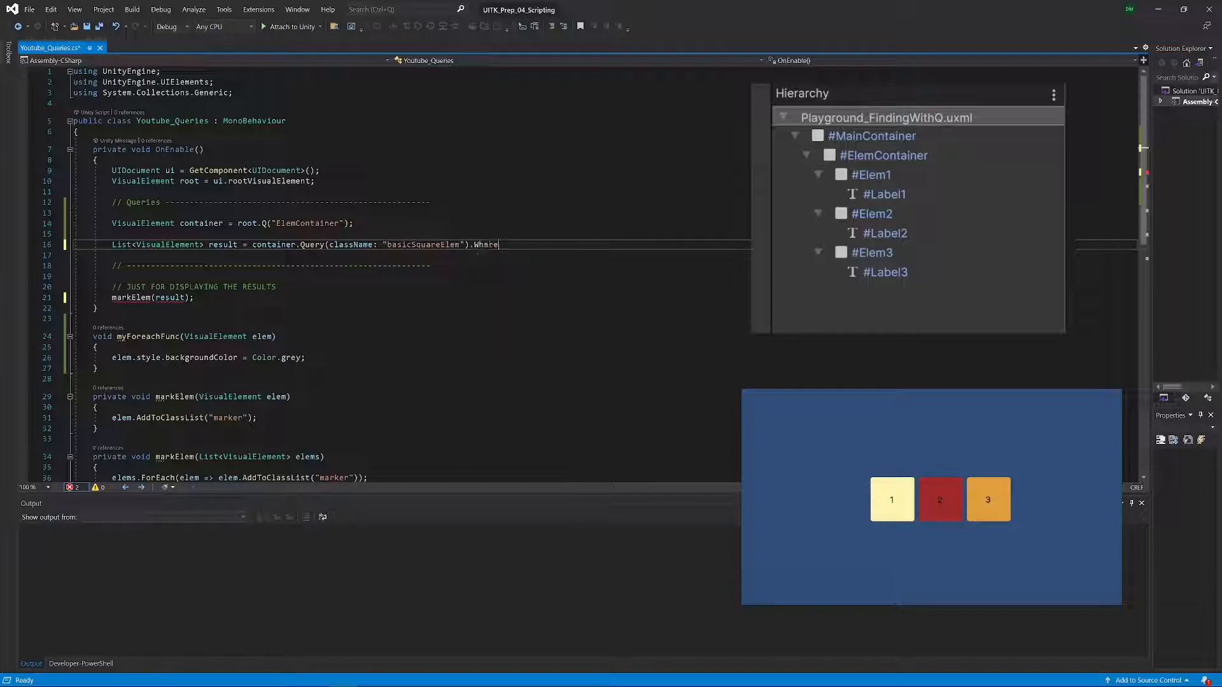
pyautogui.doubleClick(484, 245)
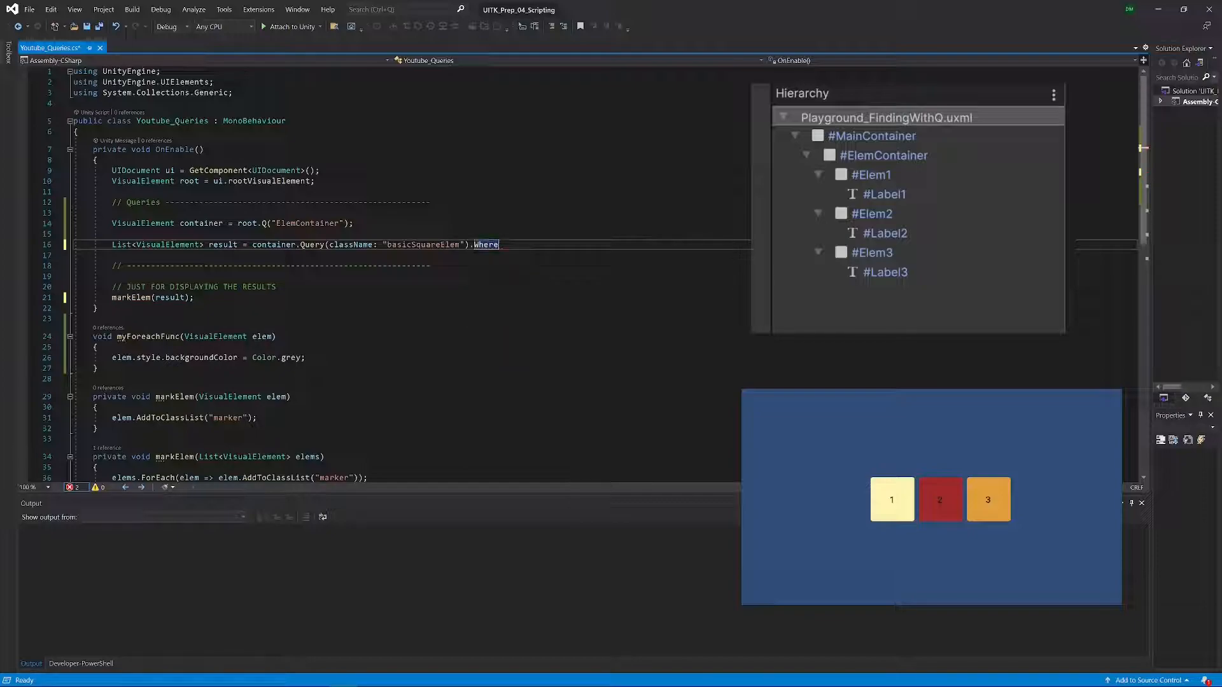
pyautogui.write('(')
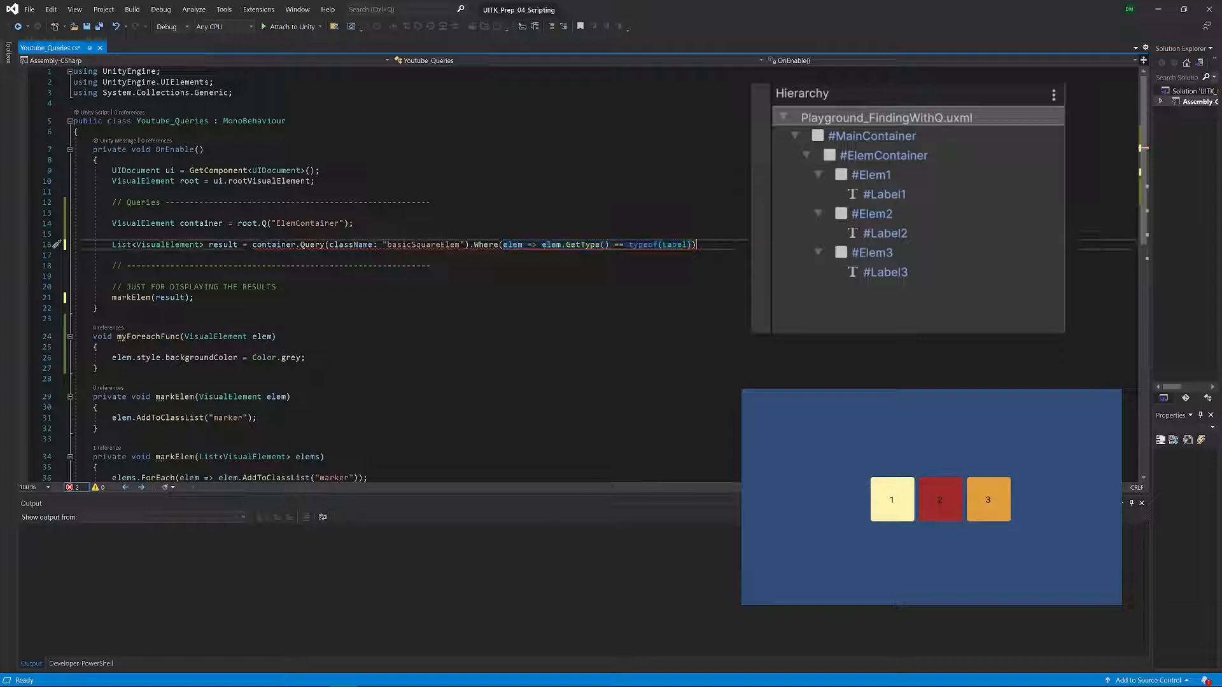
# Step: End the query line with .ToList(); and confirm no issues are found
pyautogui.write('.to')
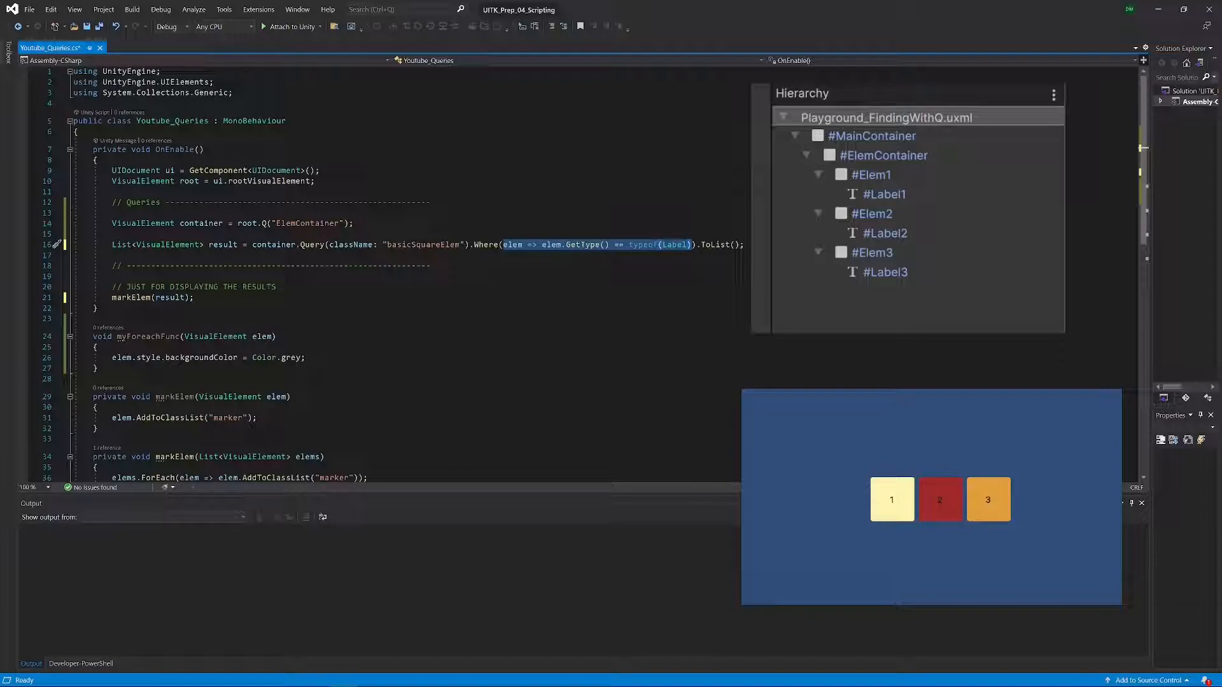
pyautogui.doubleClick(512, 244)
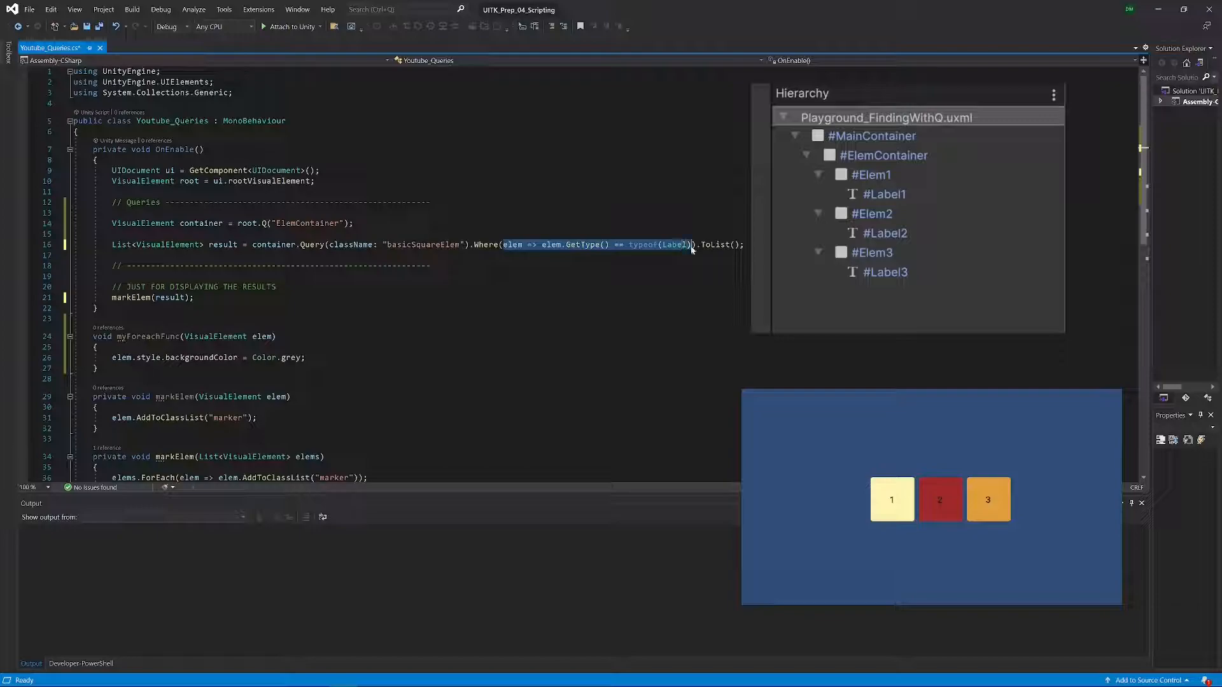
pyautogui.moveTo(513, 252)
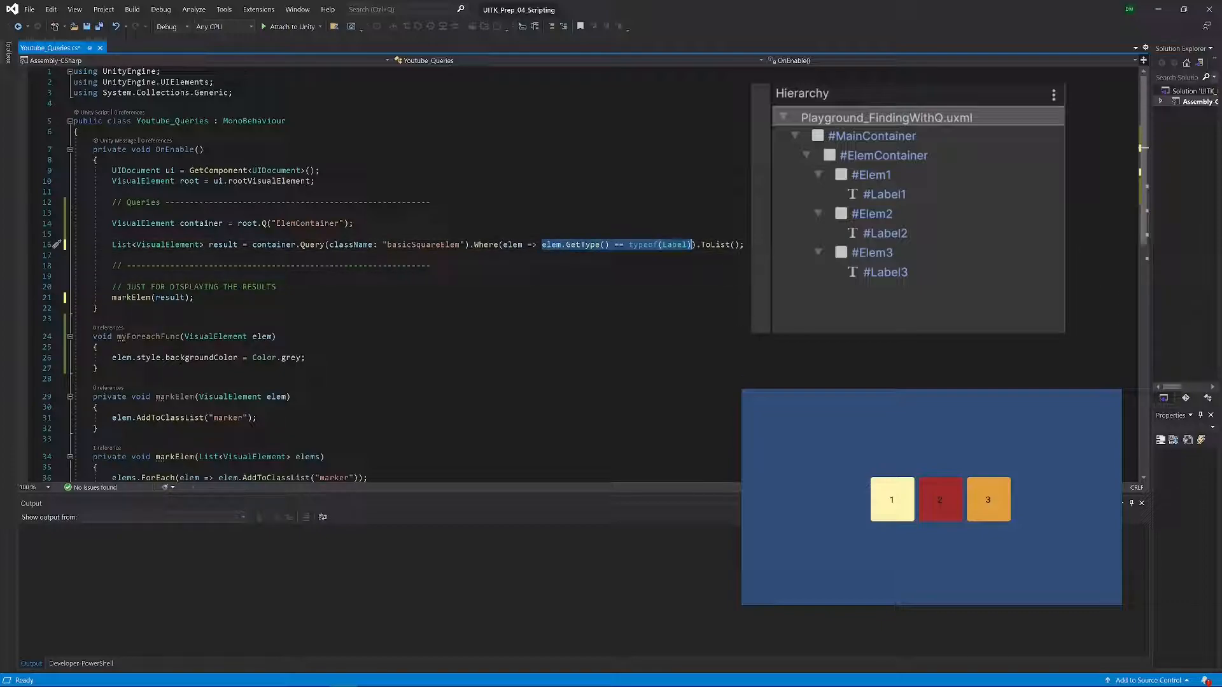
pyautogui.moveTo(579, 253)
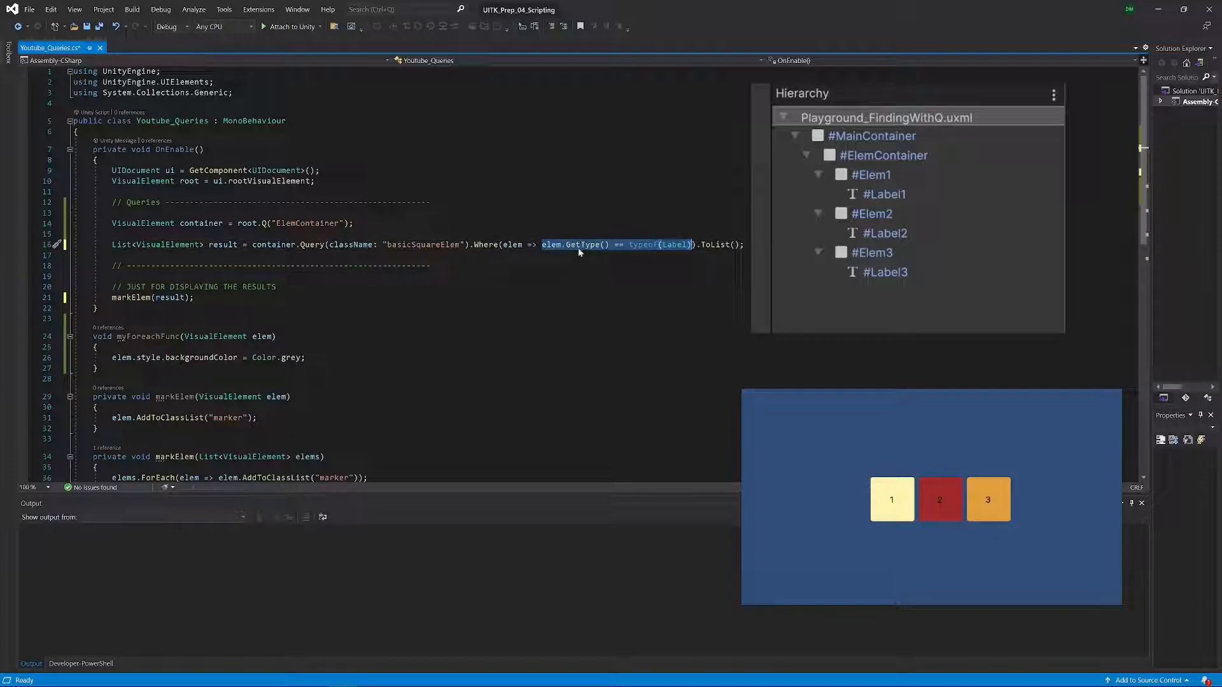
pyautogui.moveTo(622, 250)
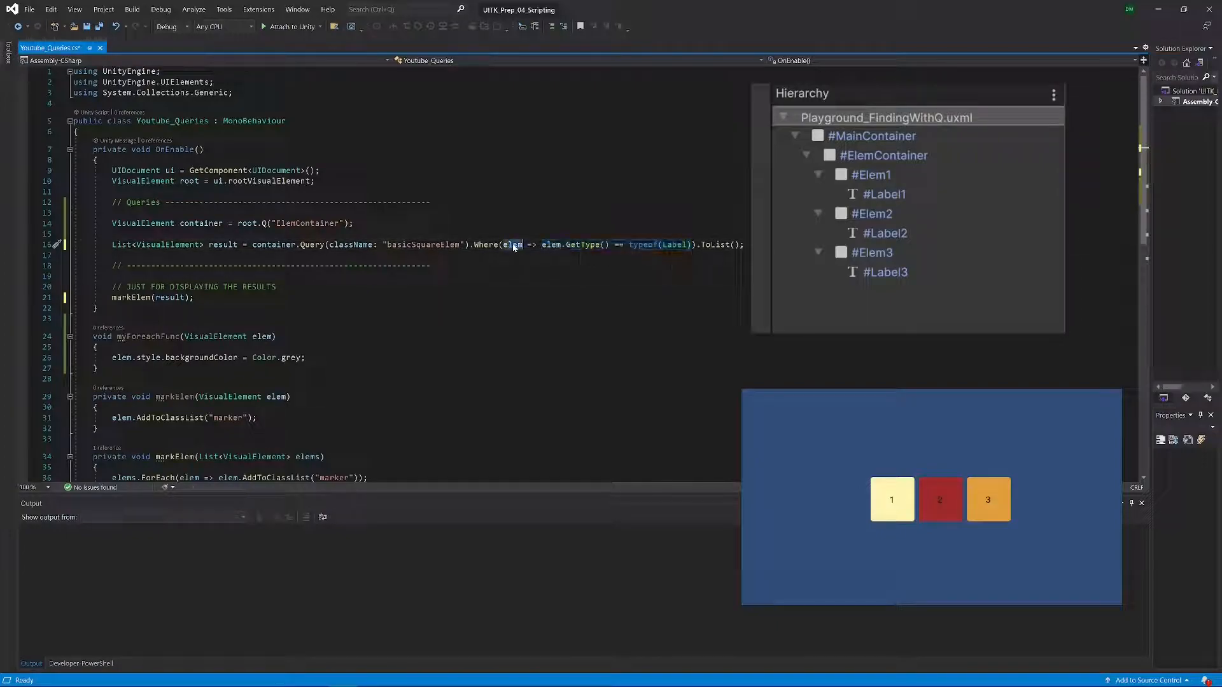
pyautogui.doubleClick(223, 244)
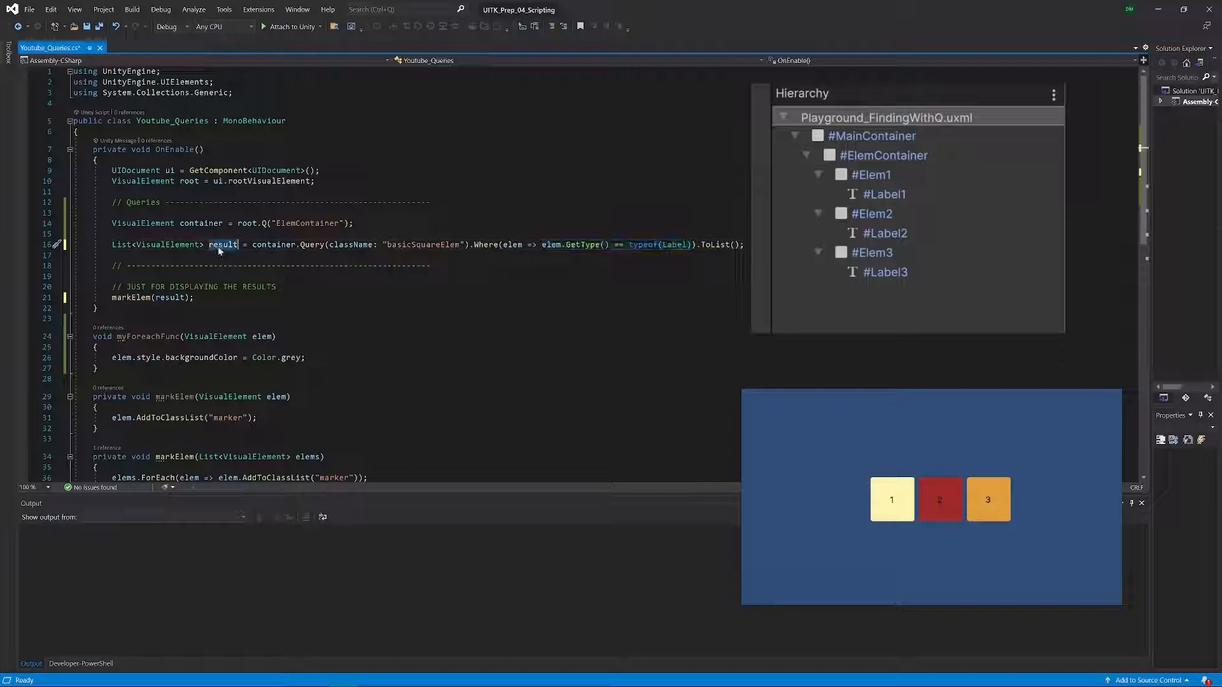
pyautogui.doubleClick(223, 245)
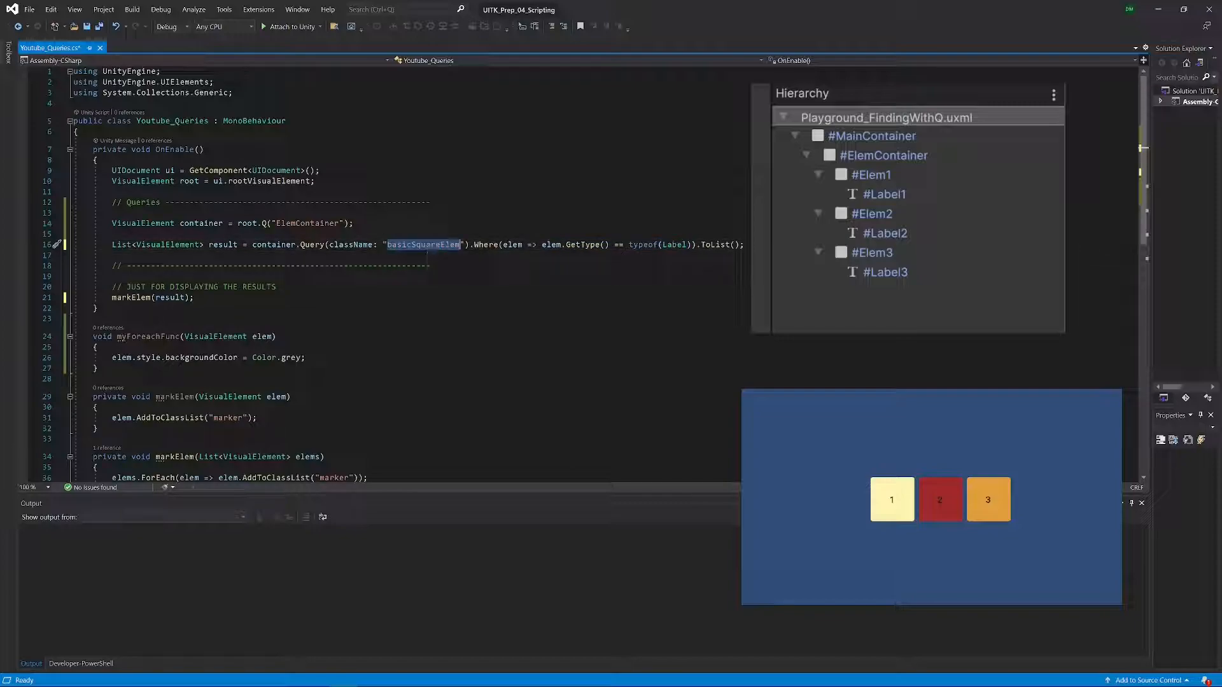
pyautogui.moveTo(530, 245)
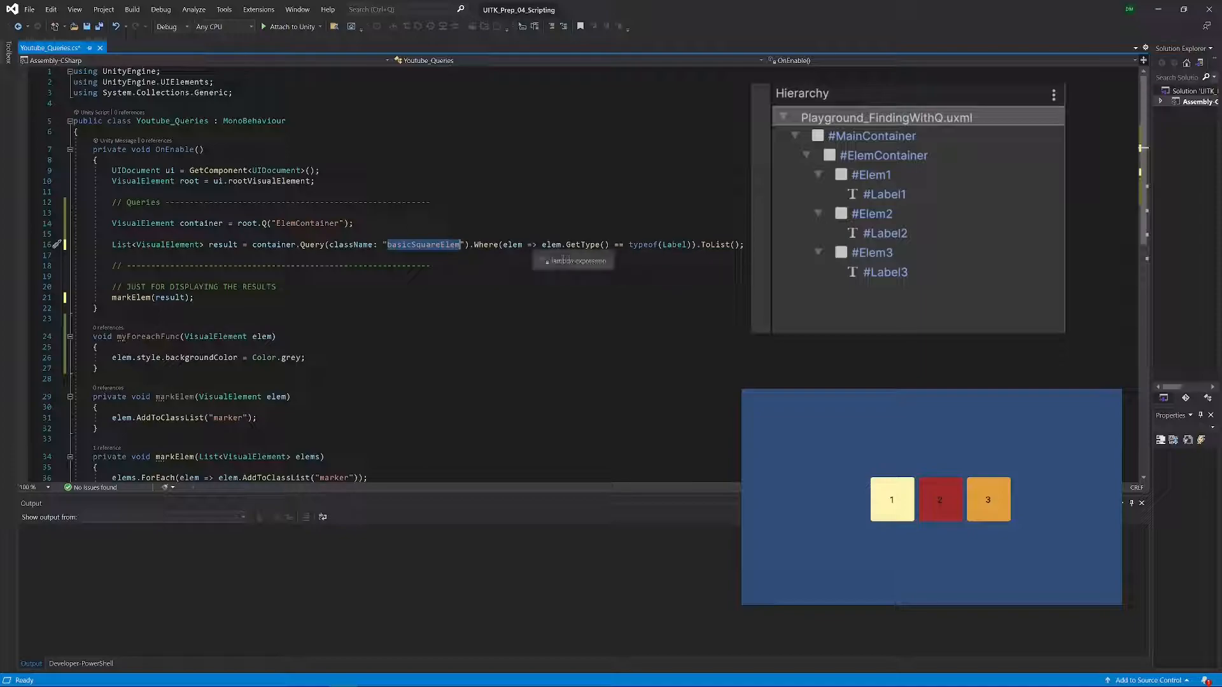
pyautogui.moveTo(444, 244)
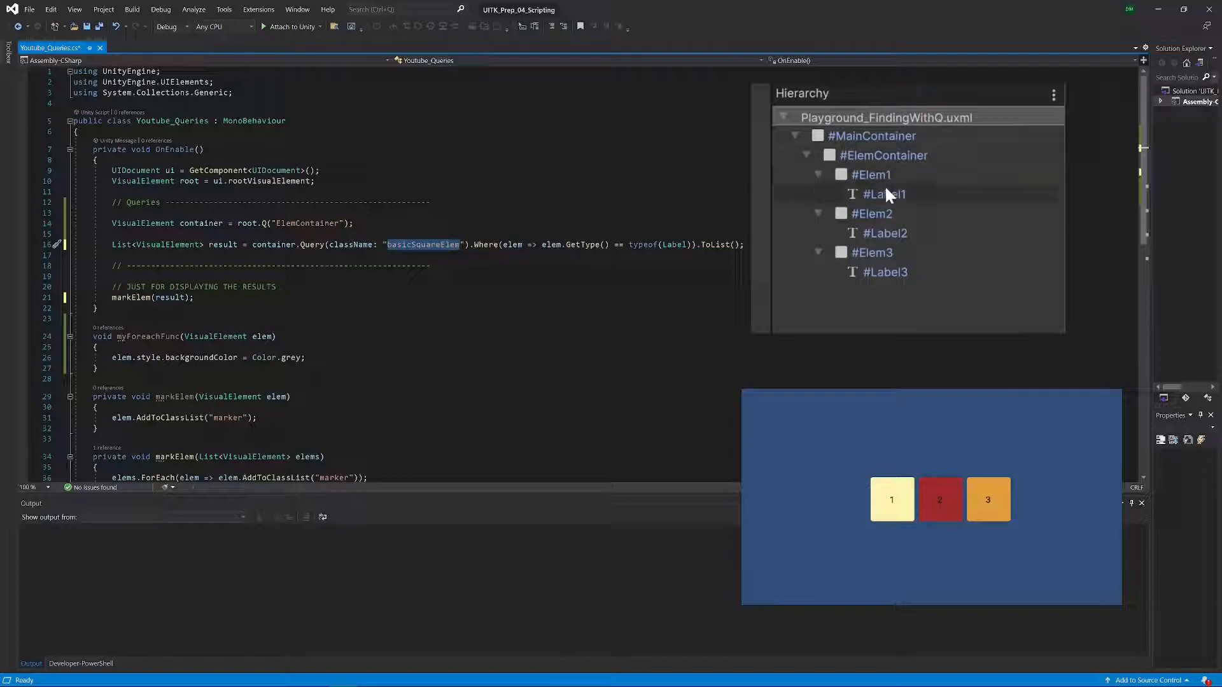
pyautogui.moveTo(892, 211)
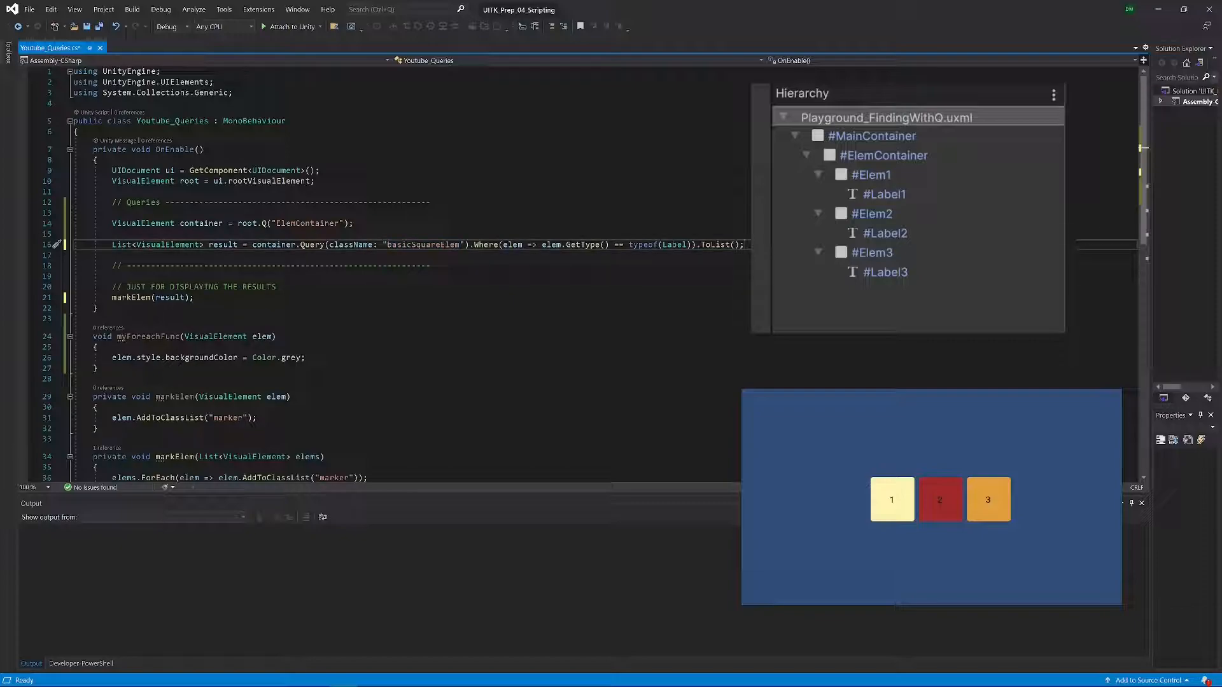
# Step: Save the Label-type query and inspect Elem2 and its child labels in the Hierarchy
pyautogui.press('ctrl+s')
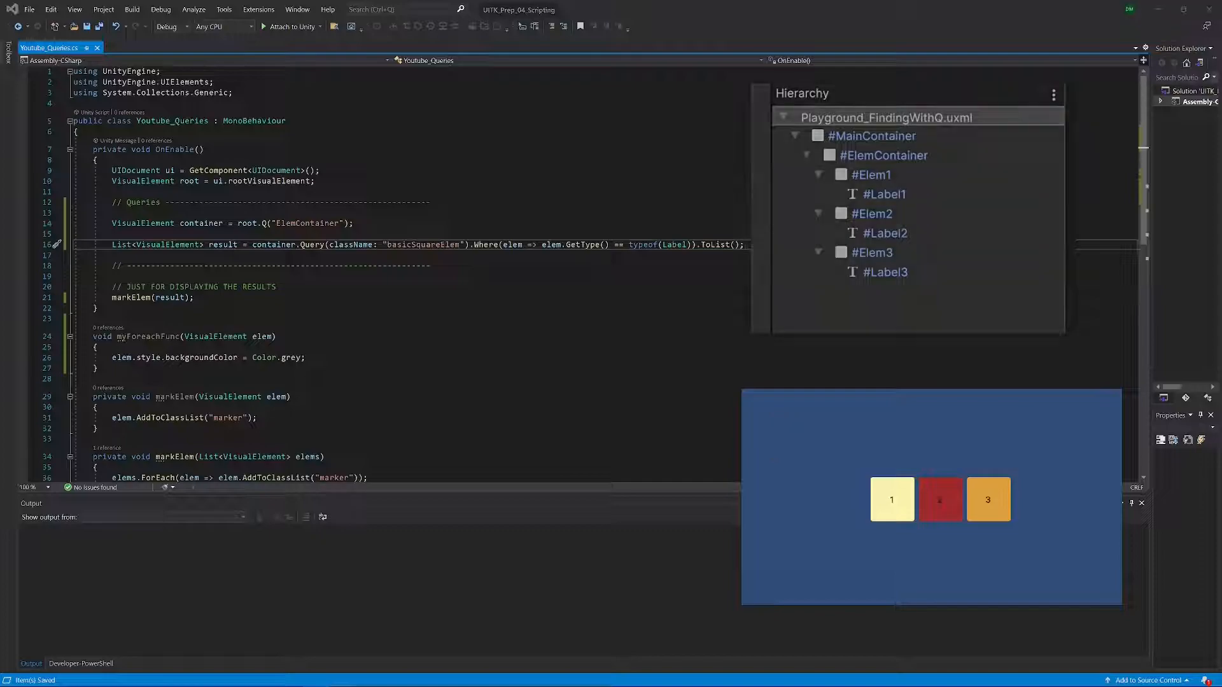
pyautogui.moveTo(857, 472)
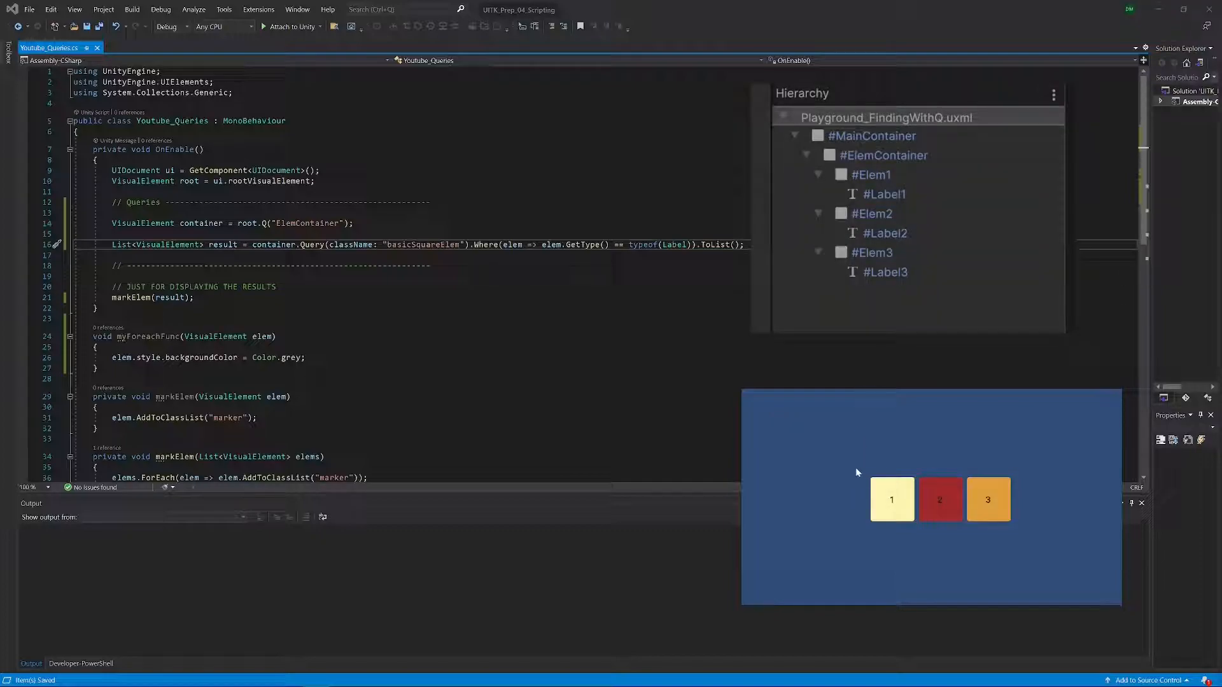
pyautogui.moveTo(893, 535)
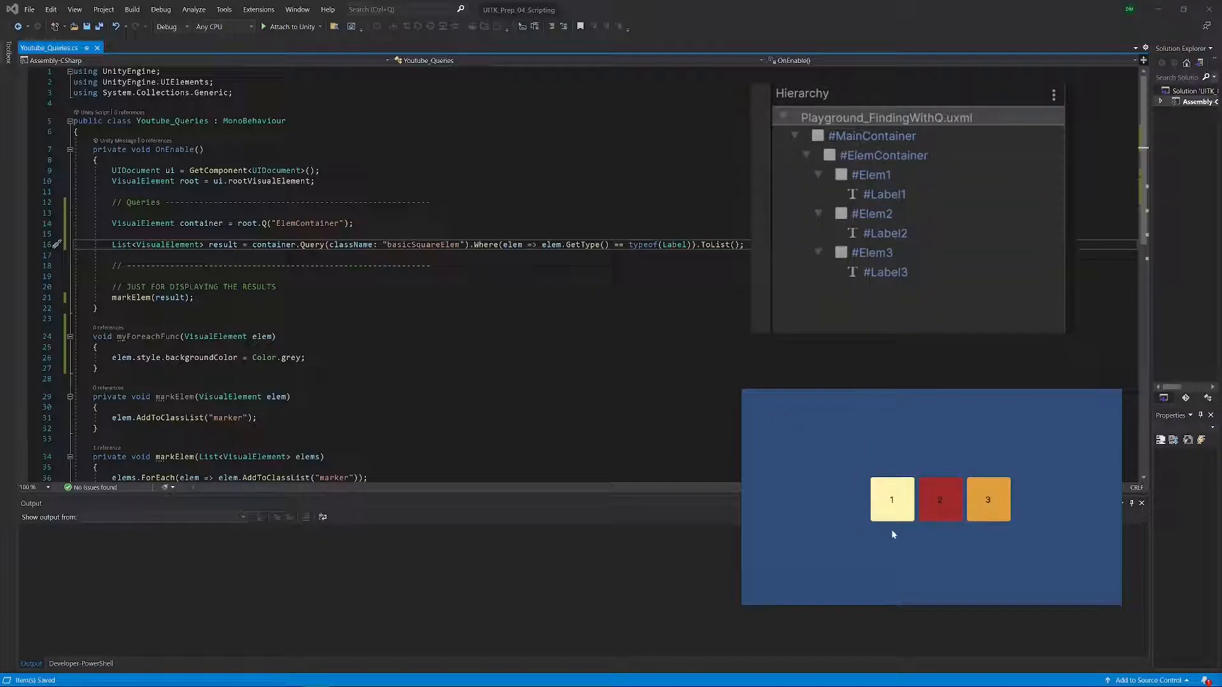
pyautogui.moveTo(893, 534)
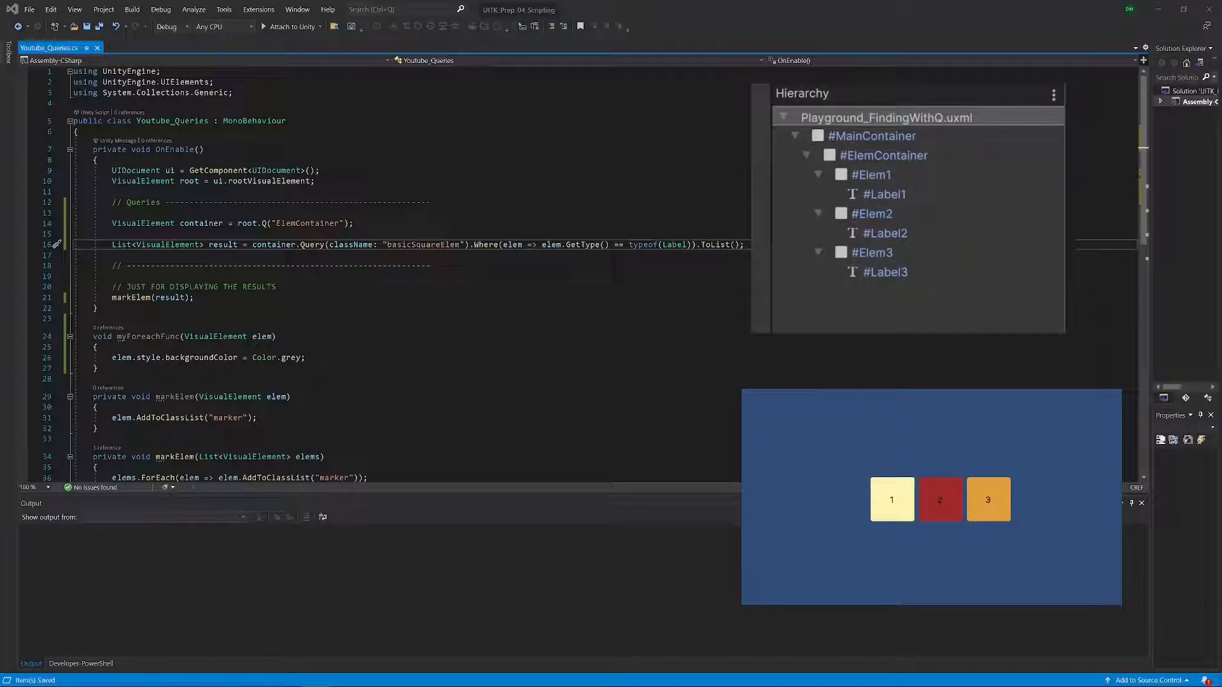
pyautogui.doubleClick(422, 244)
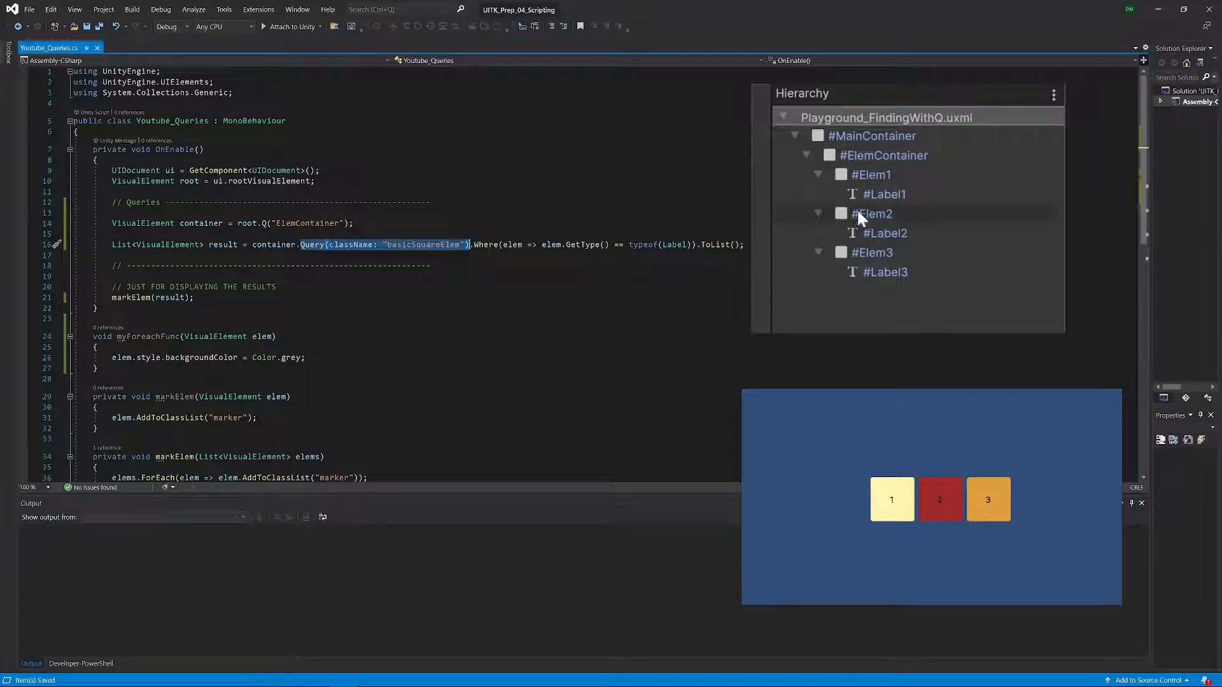
pyautogui.click(872, 214)
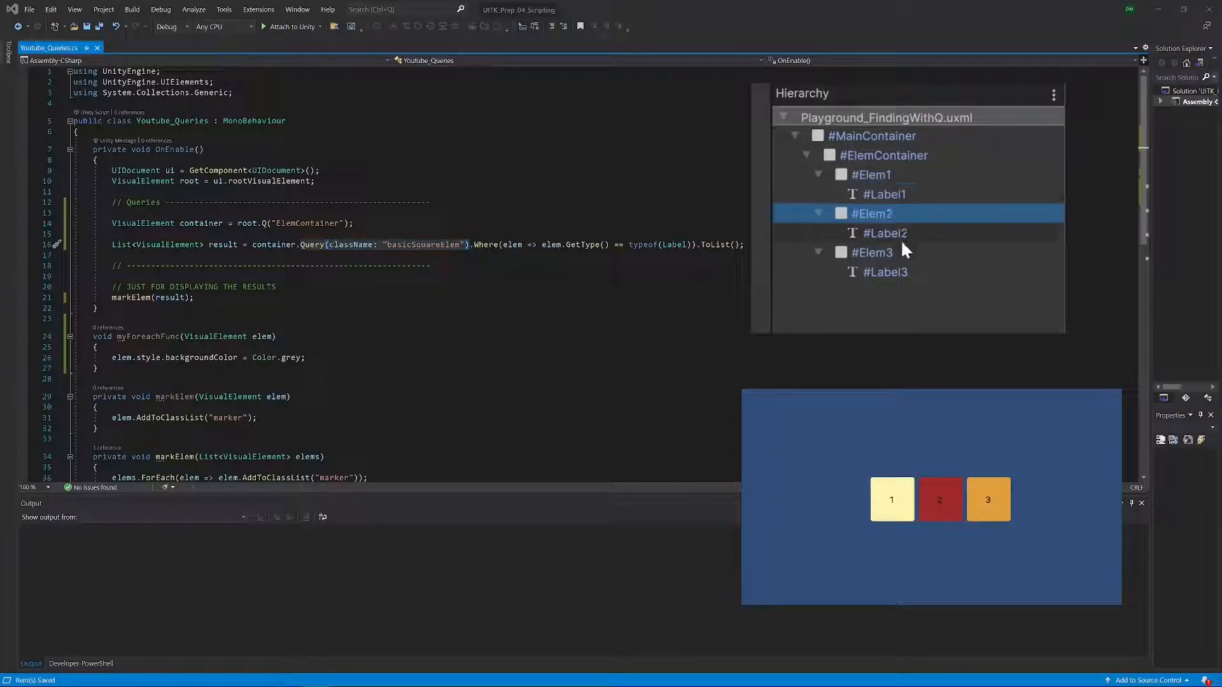
pyautogui.click(872, 253)
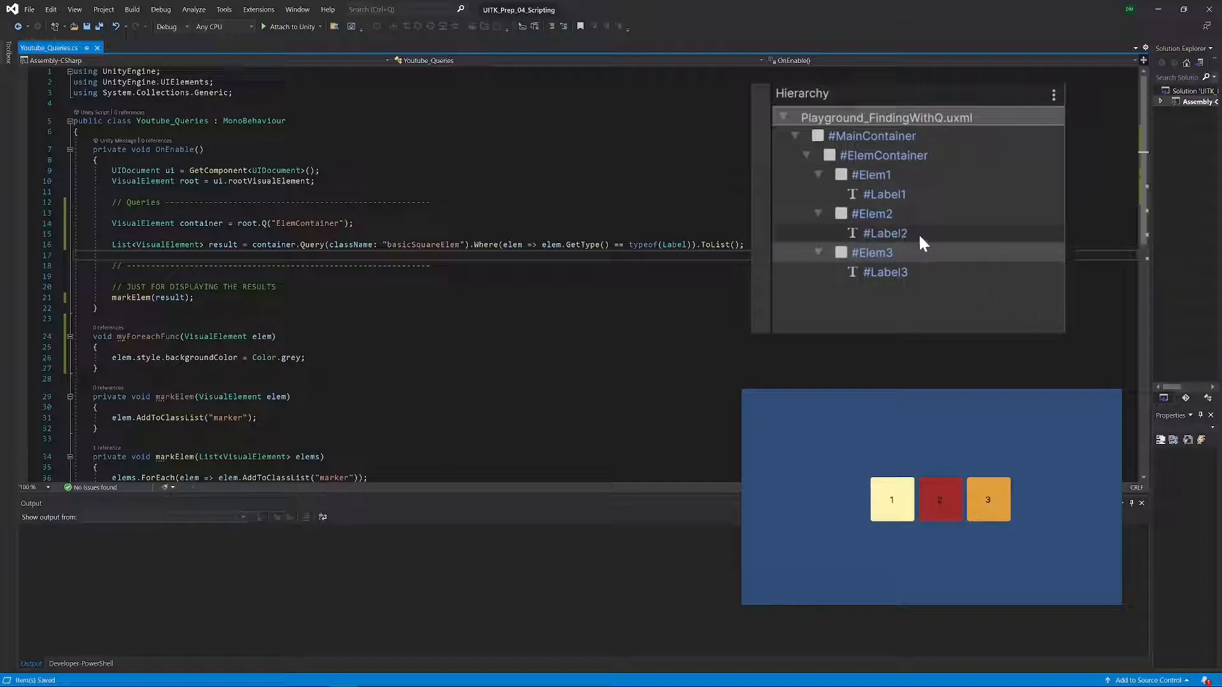
pyautogui.click(884, 233)
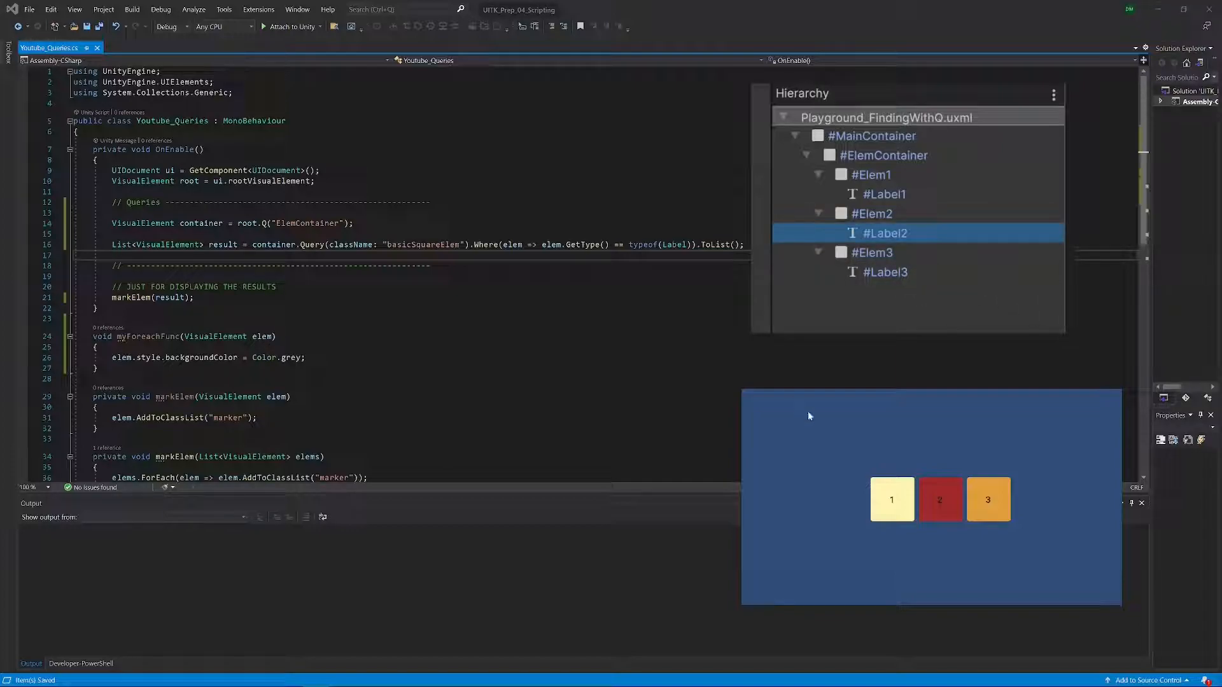
pyautogui.moveTo(940, 500)
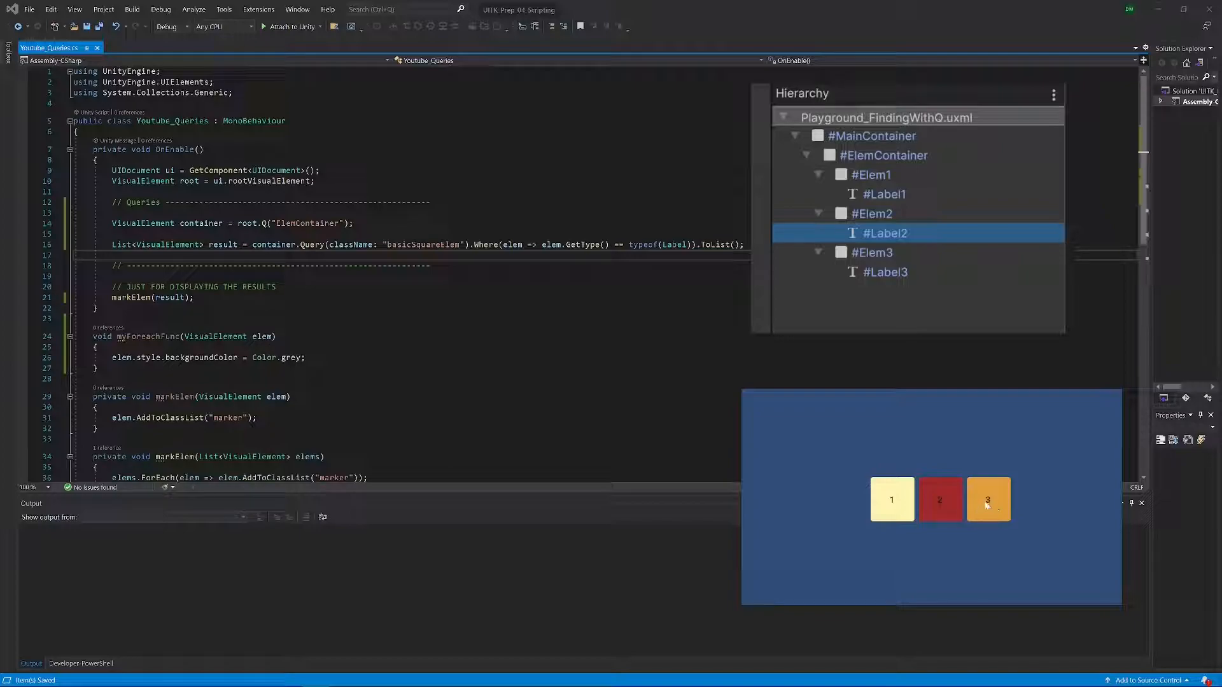
pyautogui.moveTo(962, 495)
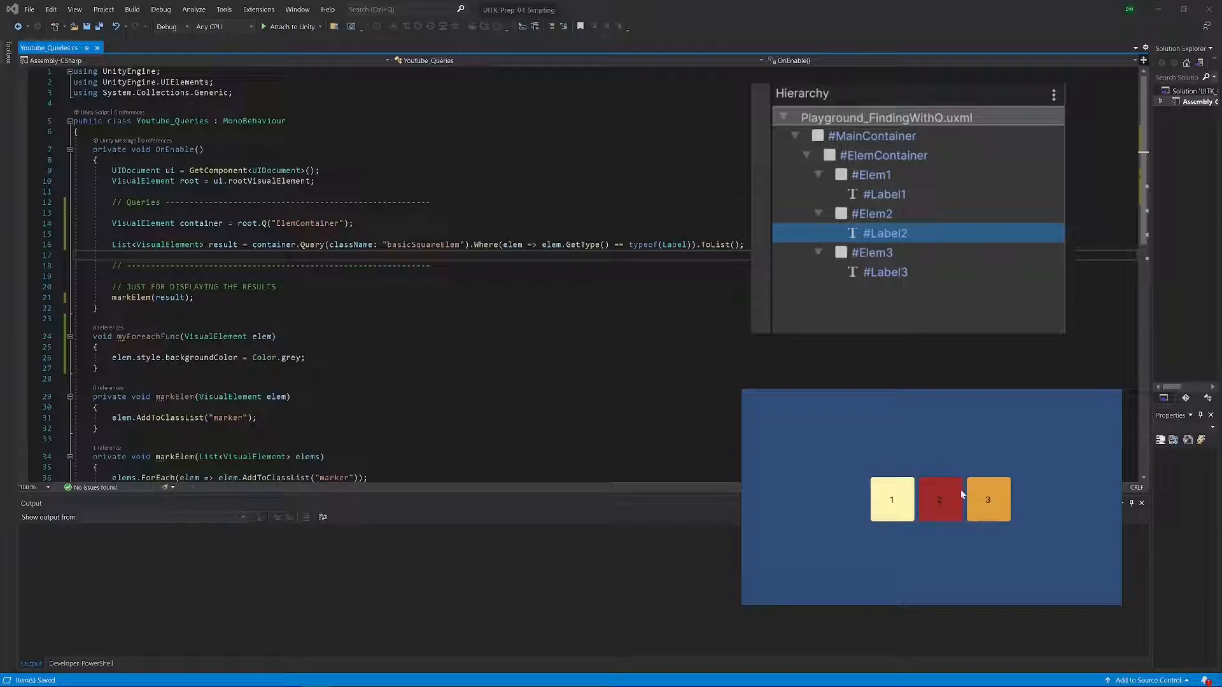
pyautogui.moveTo(973, 510)
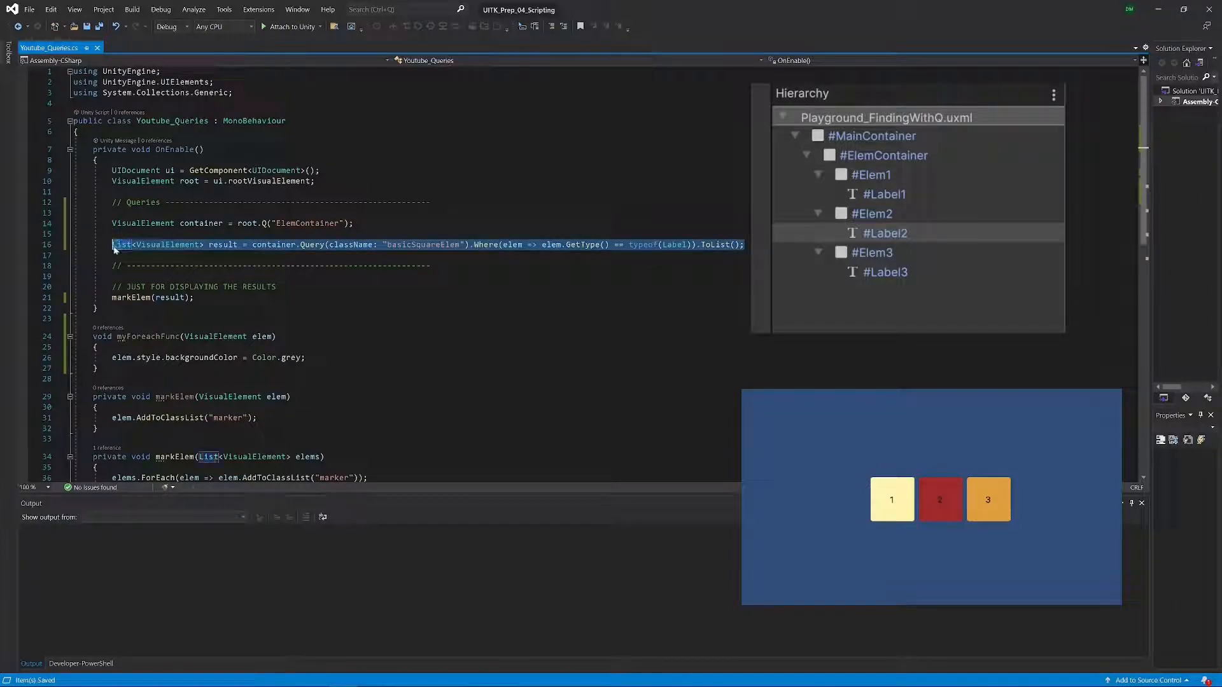
# Step: Write List<Label> result = container.Query<Label>().Where(elem => elem.text == "3").ToList()
pyautogui.write('List<Label> result = container.Query<Label>().Where(elem => elem.text == "3").ToList();')
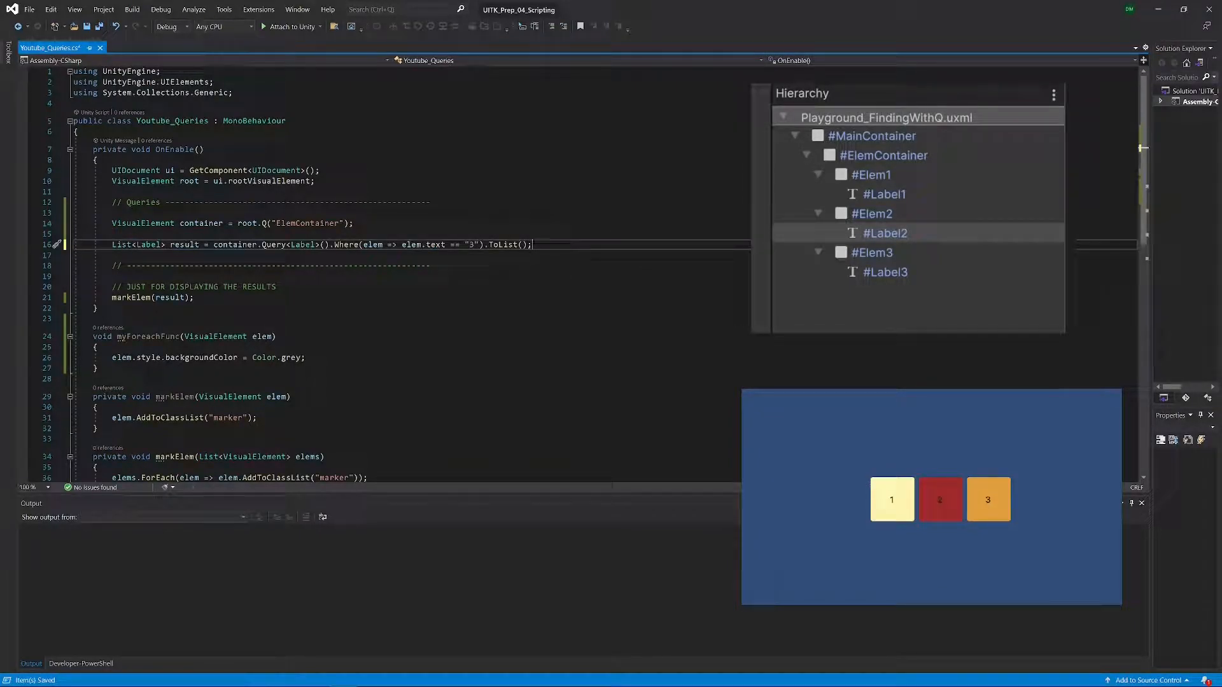
pyautogui.doubleClick(147, 244)
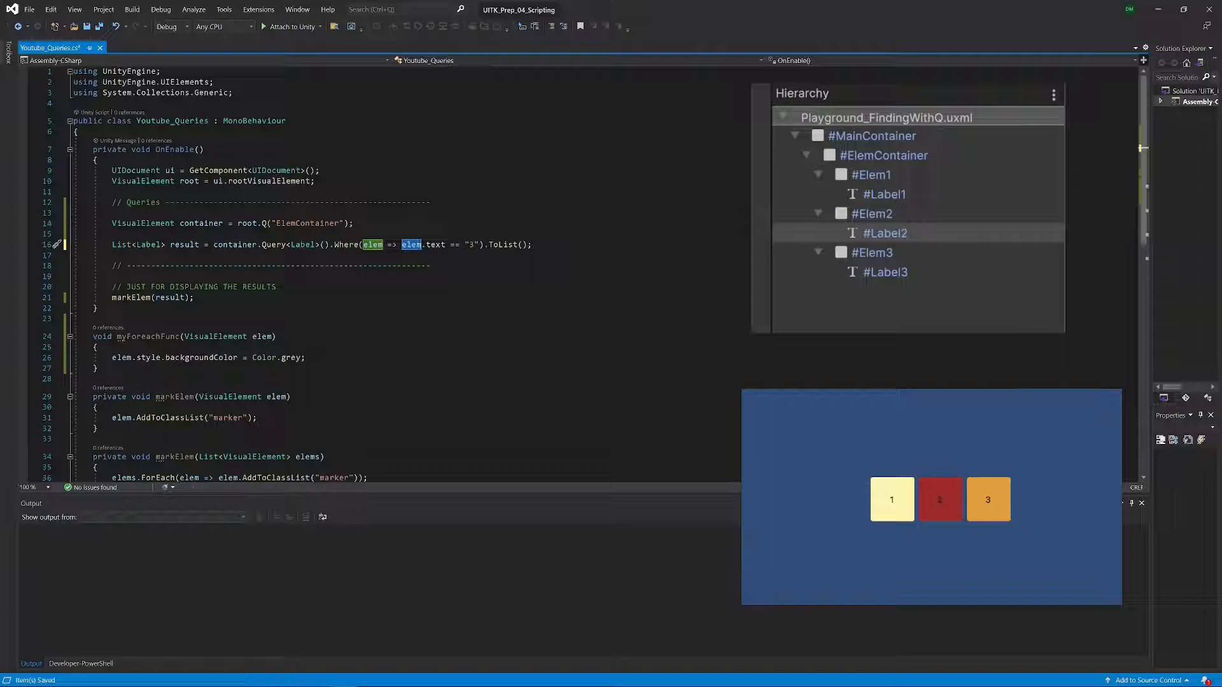
pyautogui.click(436, 243)
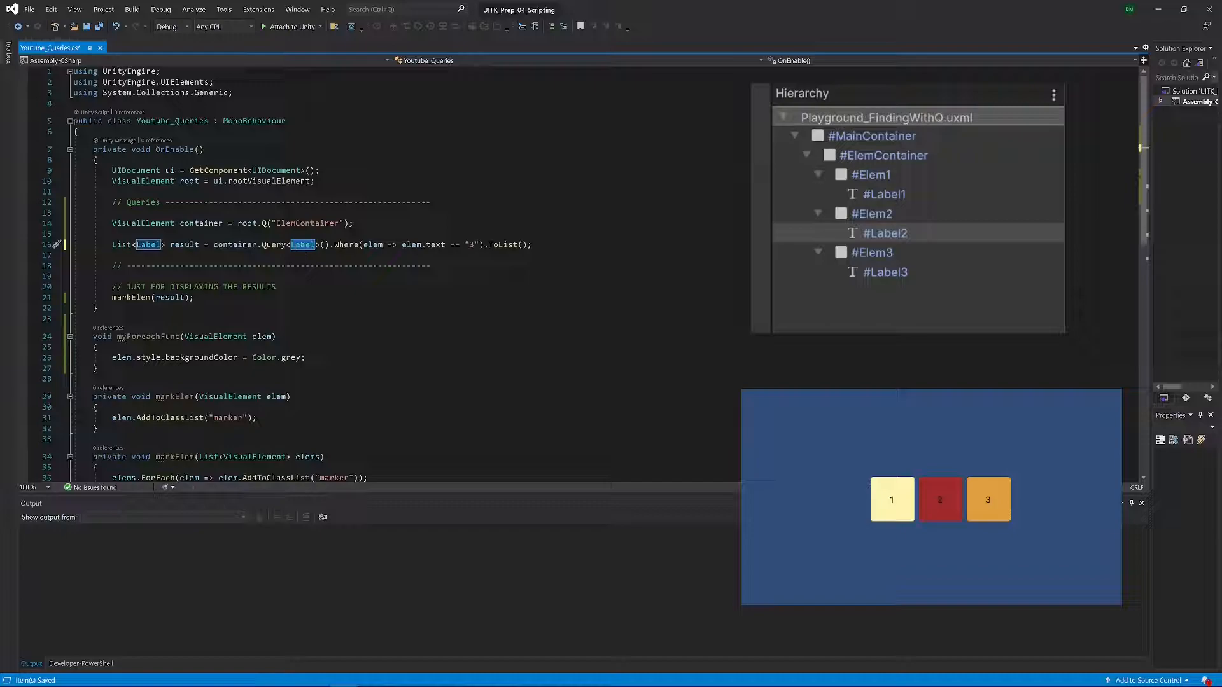
pyautogui.moveTo(302, 244)
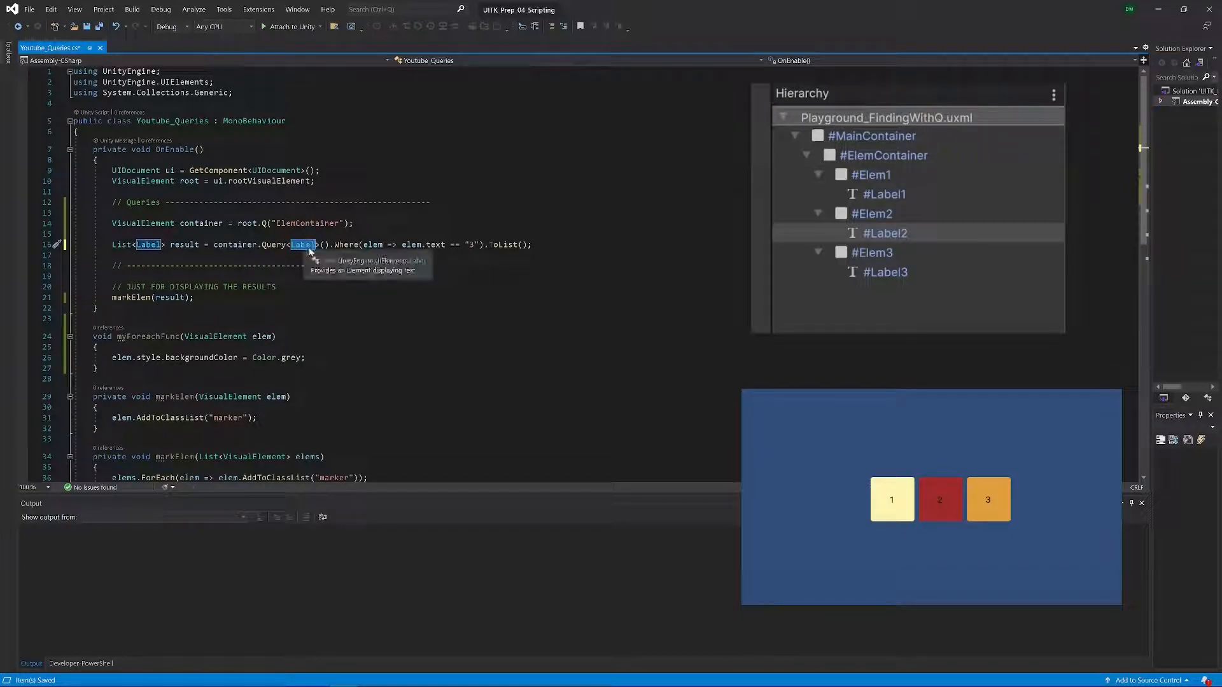
pyautogui.moveTo(374, 253)
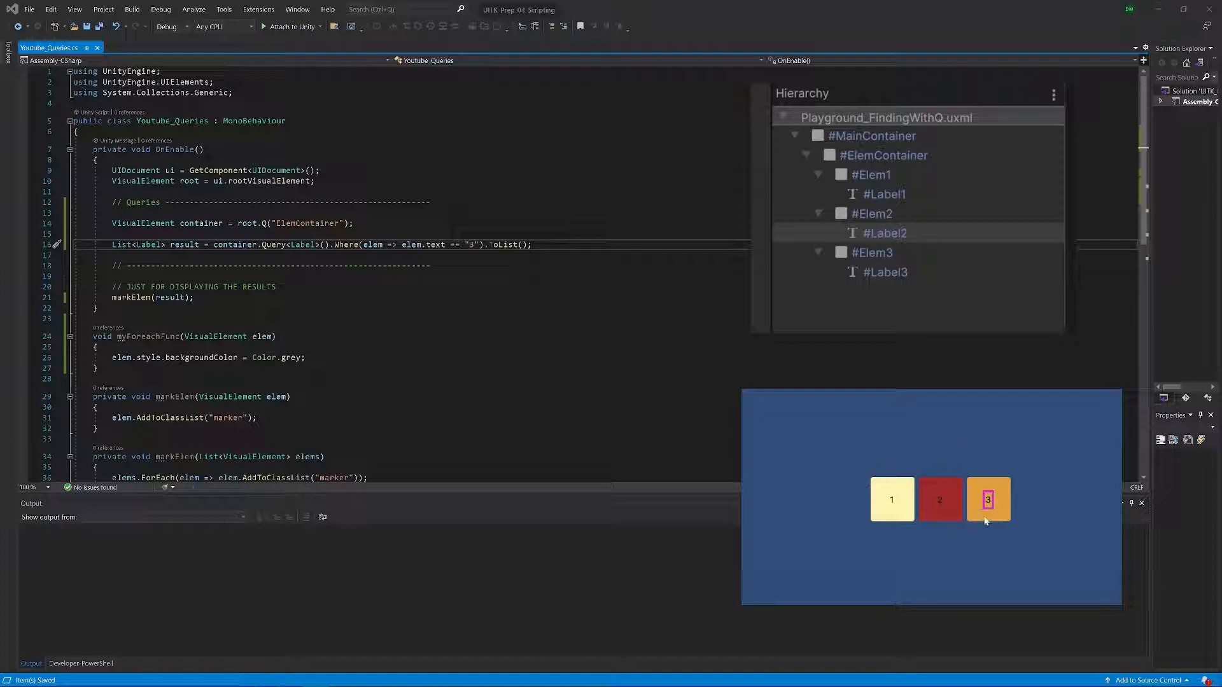
pyautogui.moveTo(987, 511)
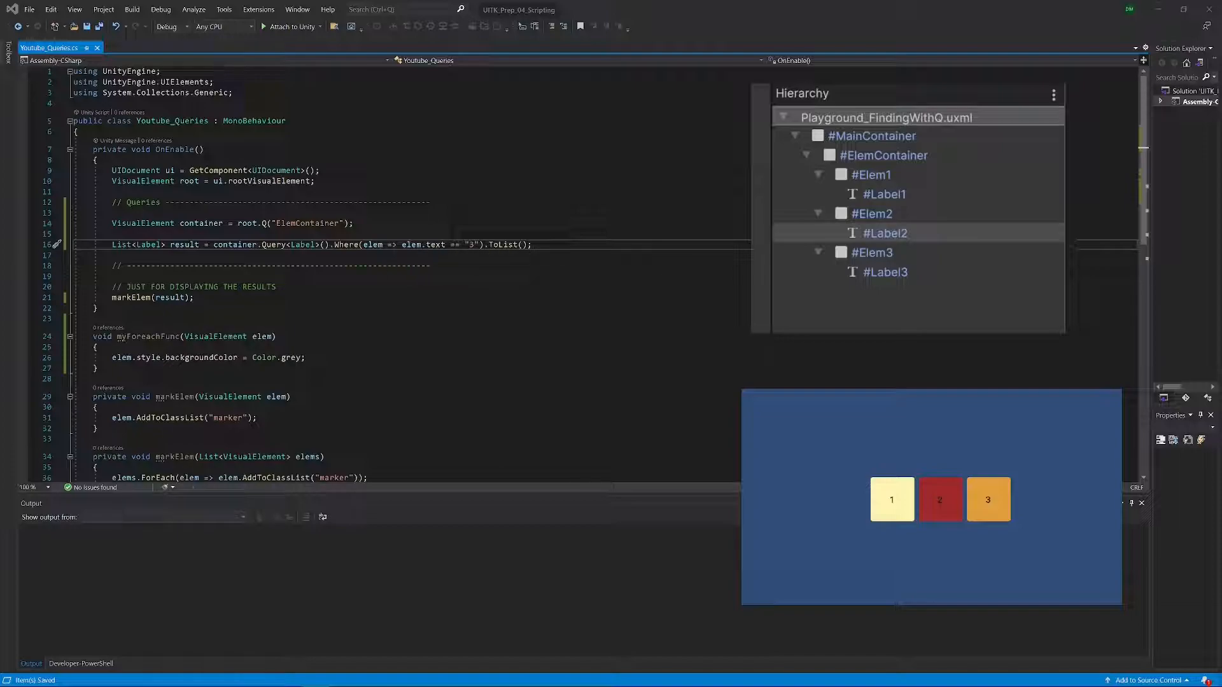
pyautogui.moveTo(432, 245)
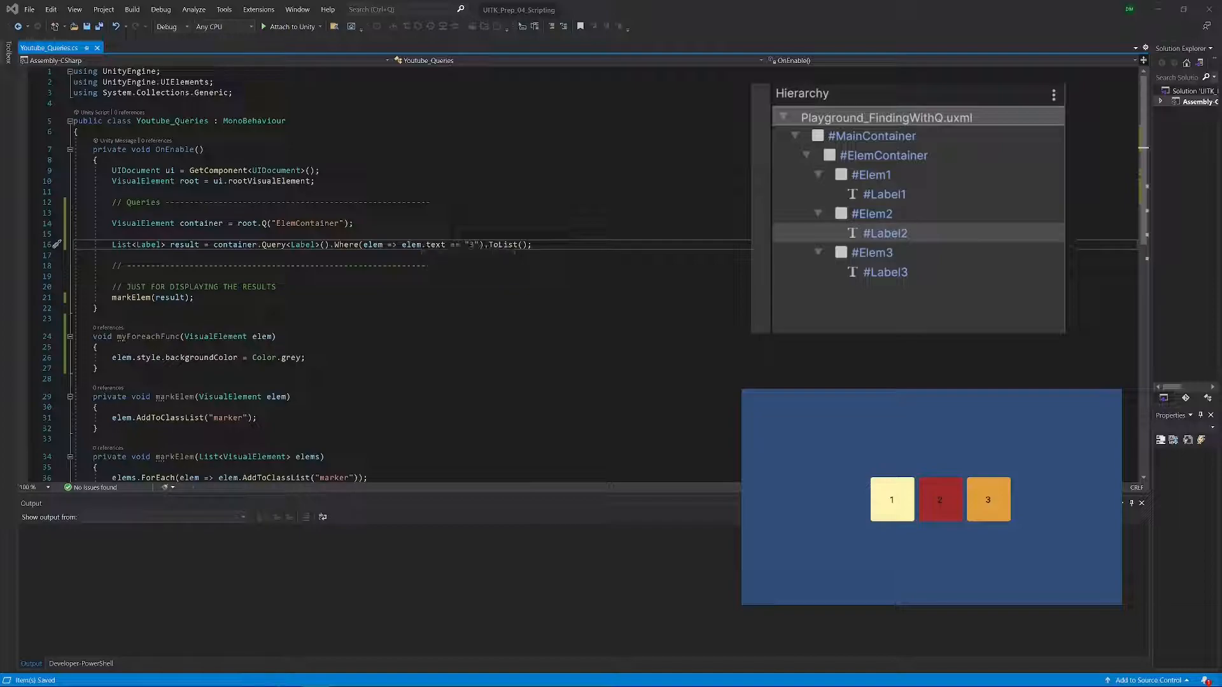
# Step: Select the lambda and the whole Label text == "3" query line
pyautogui.doubleClick(347, 244)
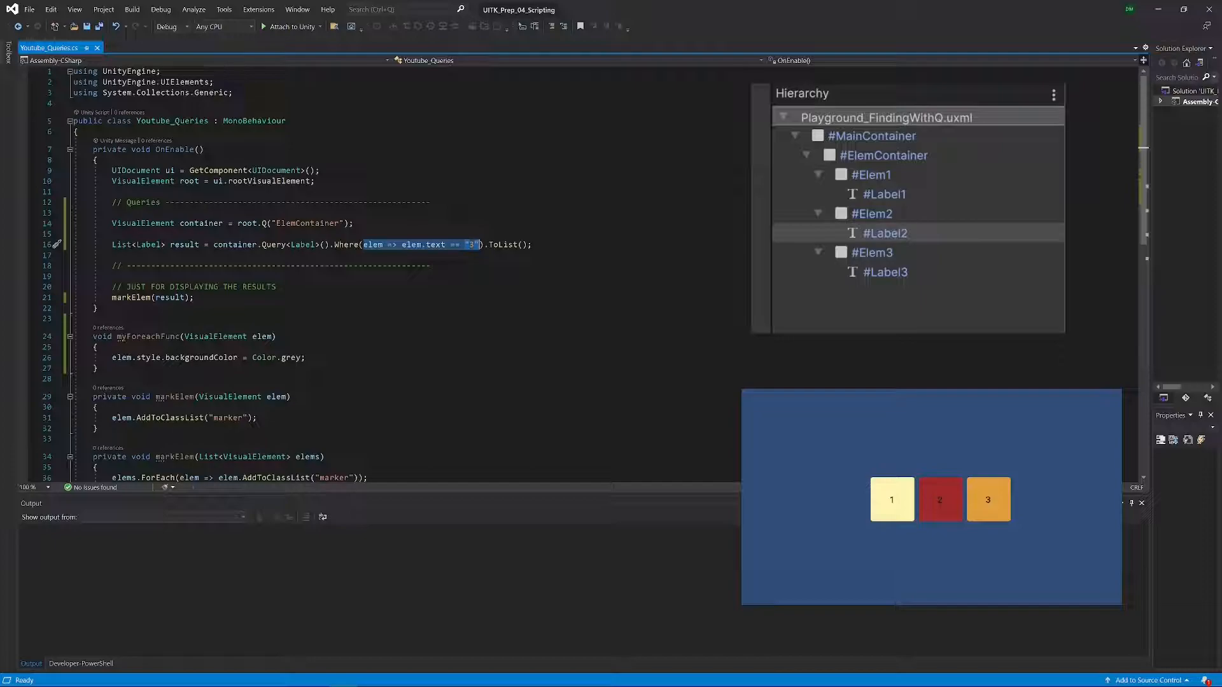
pyautogui.click(347, 244)
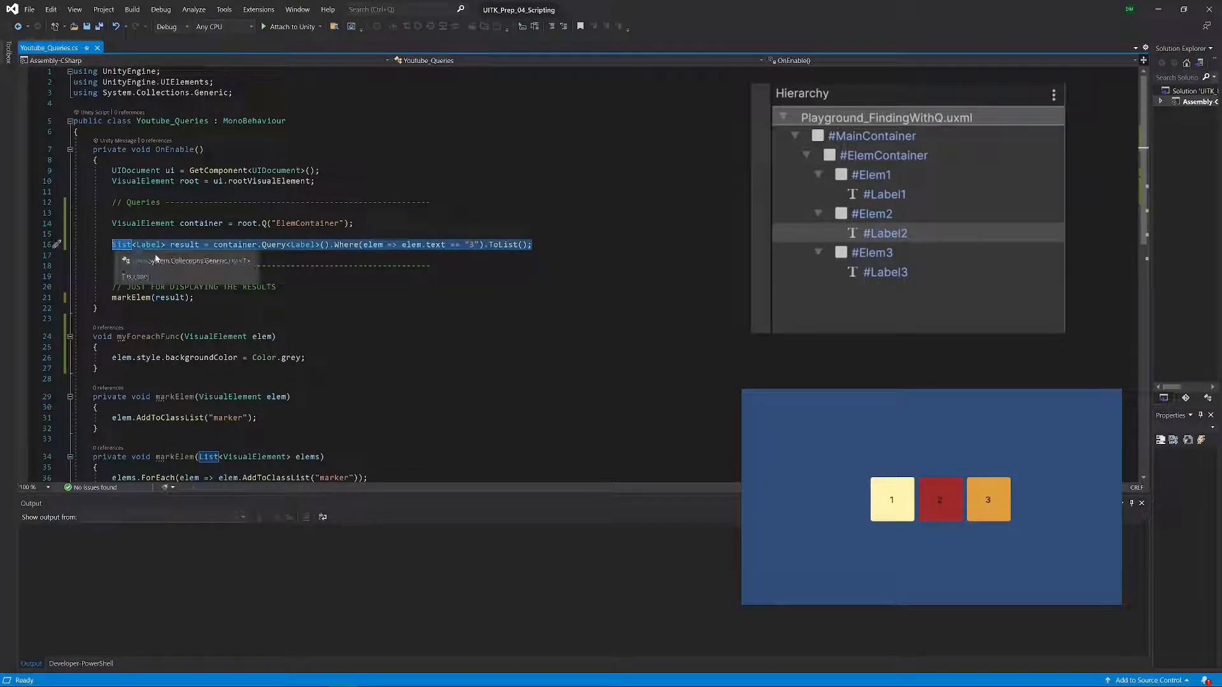
# Step: Type container.Query().Class("basicSquareElem").Where(elem => elem.name == "Elem2").ToList(); and save
pyautogui.press('Delete')
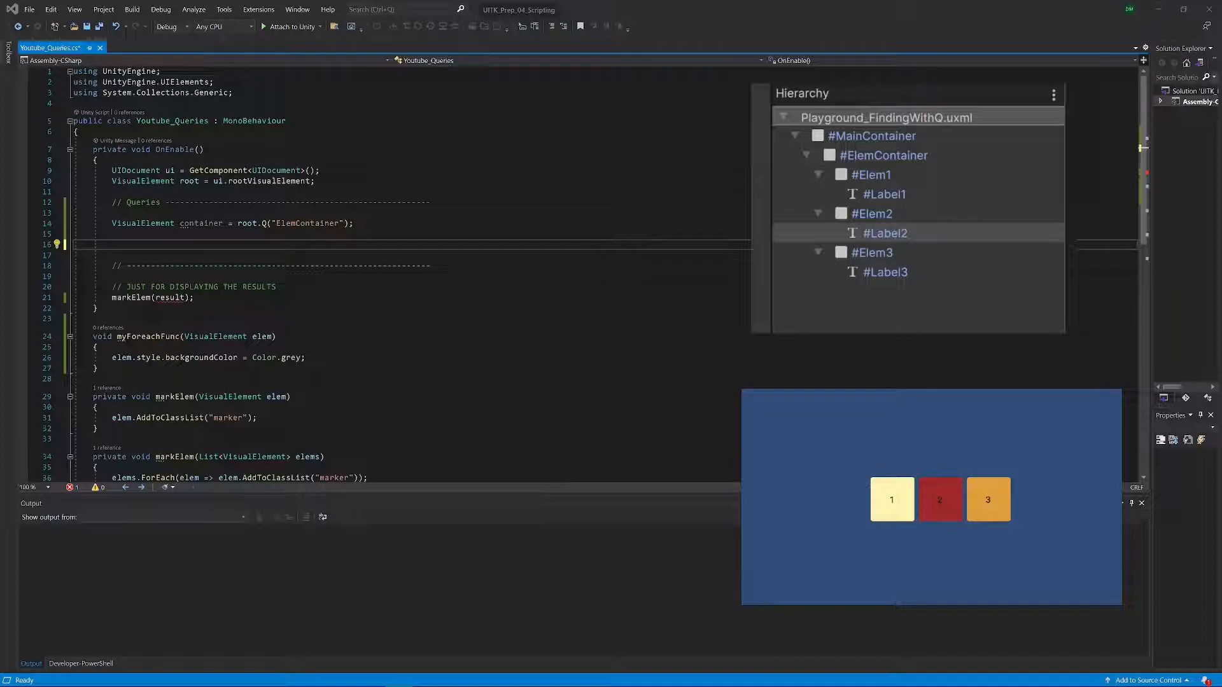
pyautogui.write('List<VisualElement> result = container.Query()')
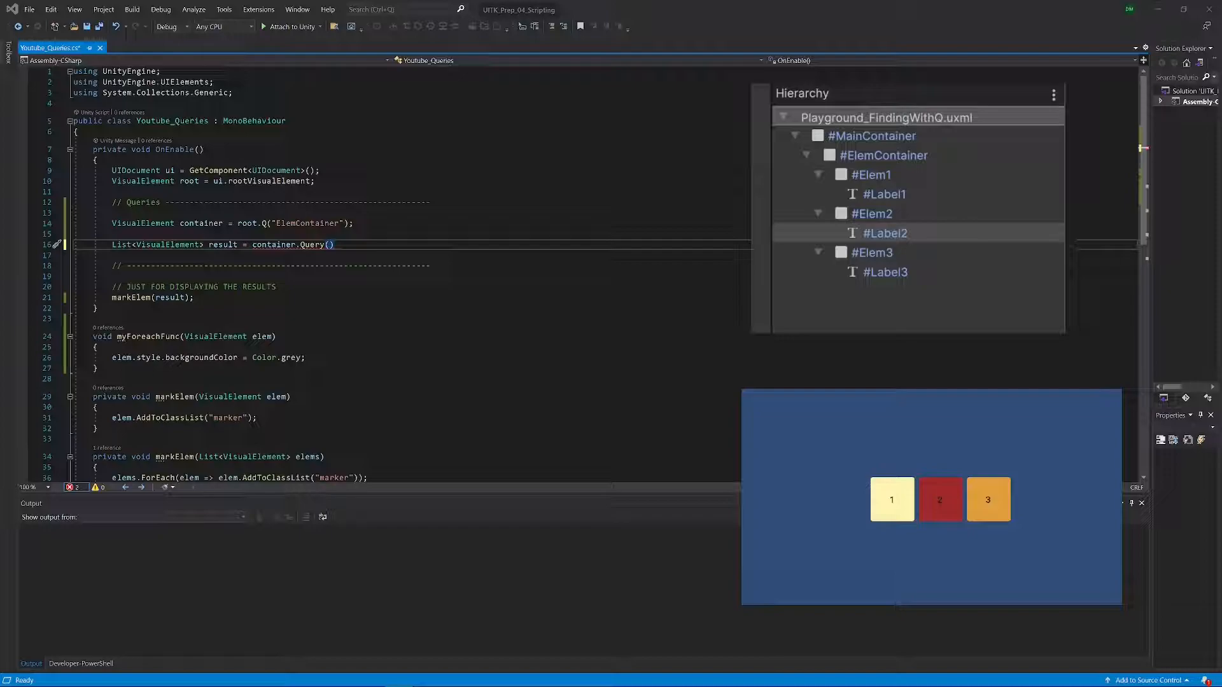
pyautogui.moveTo(314, 244)
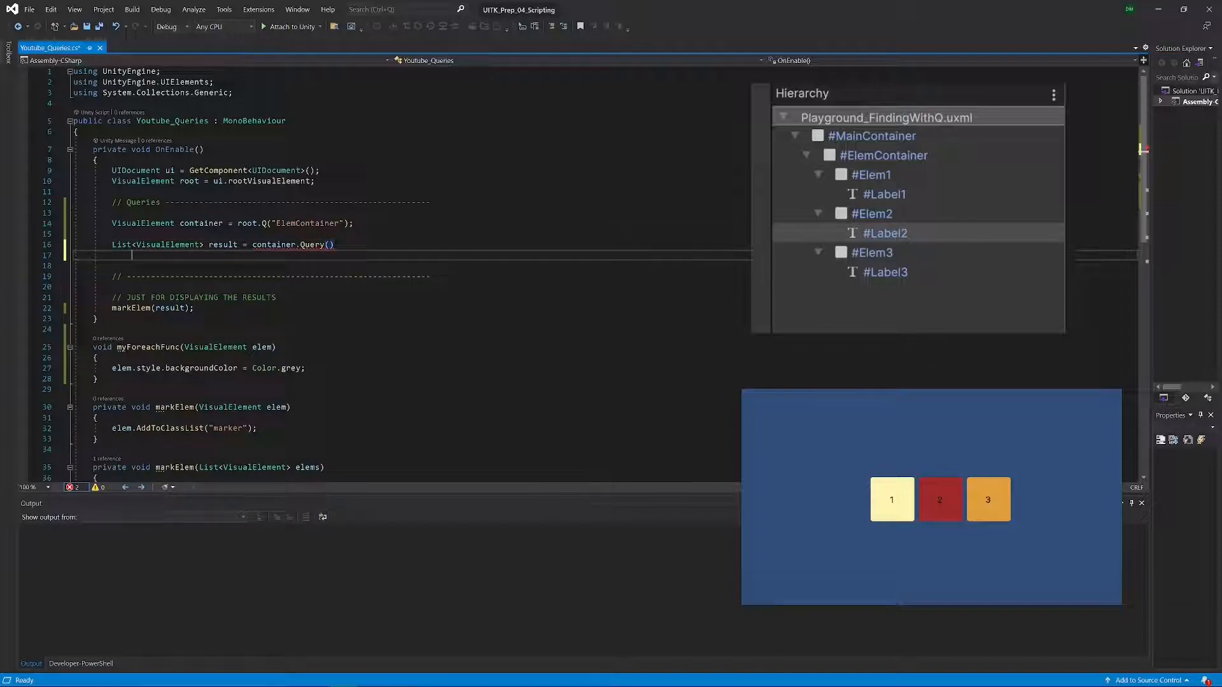
pyautogui.write('.Class("basicSquareElem")')
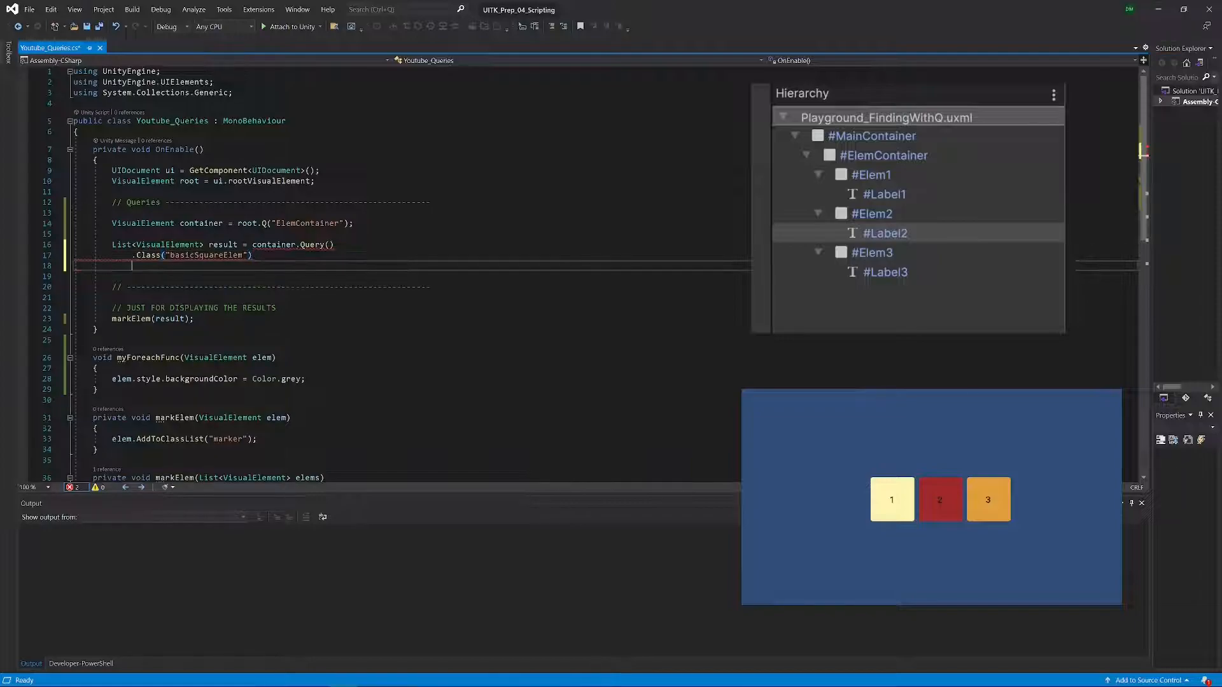
pyautogui.write('.Where(elem => elem.name == "Elem2").ToList();')
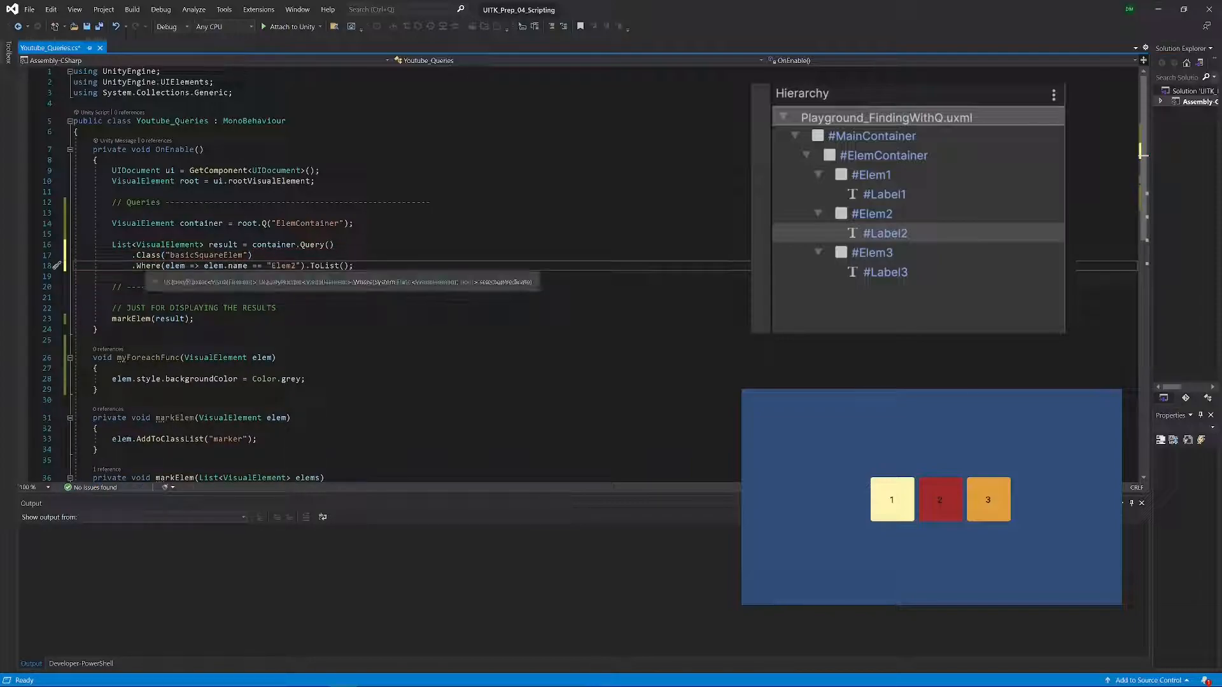
pyautogui.doubleClick(205, 254)
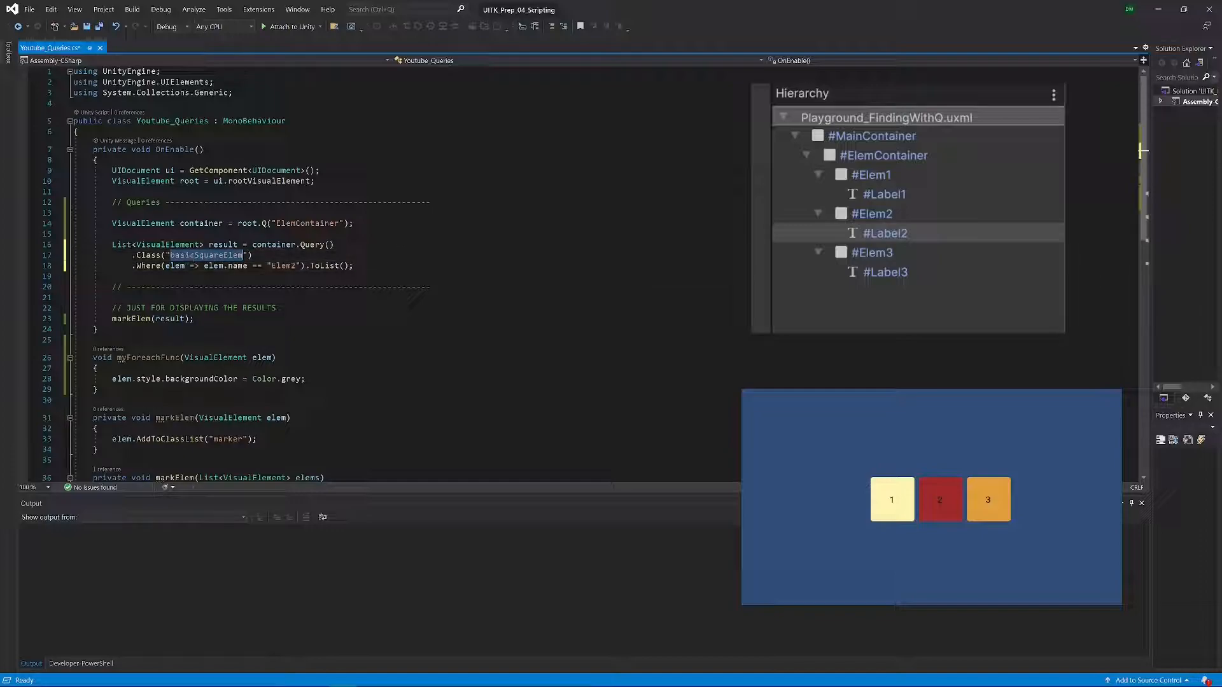
pyautogui.moveTo(206, 255)
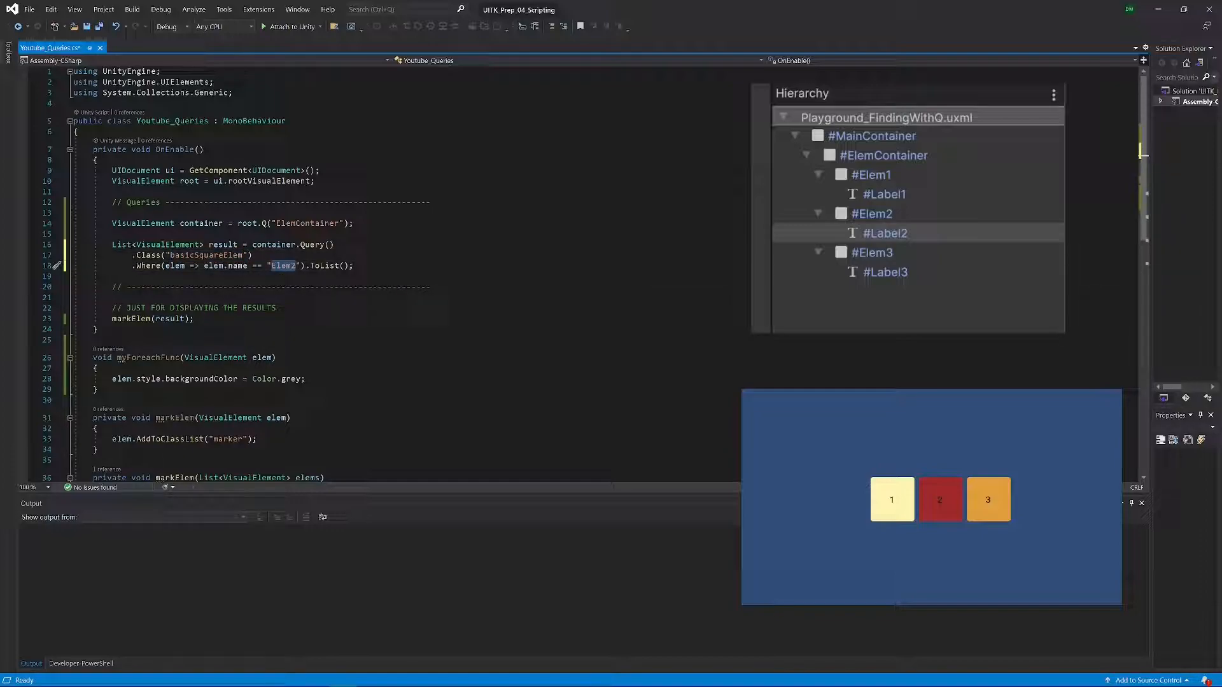
pyautogui.press('ctrl+s')
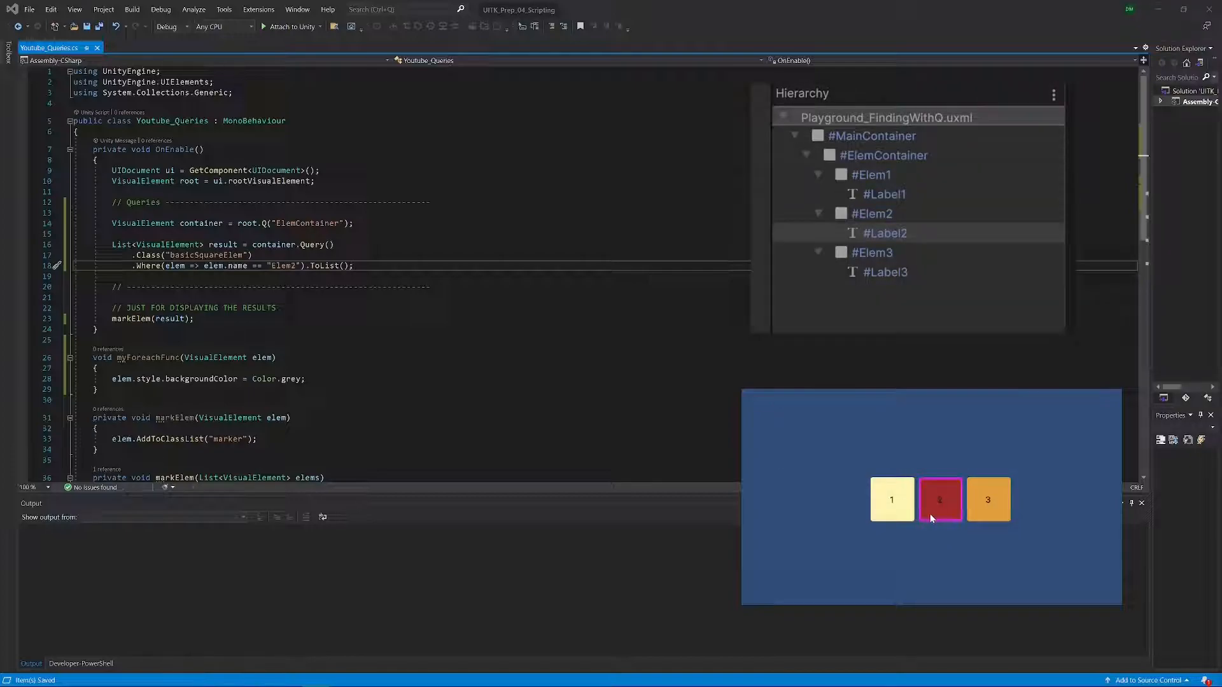
pyautogui.moveTo(940, 522)
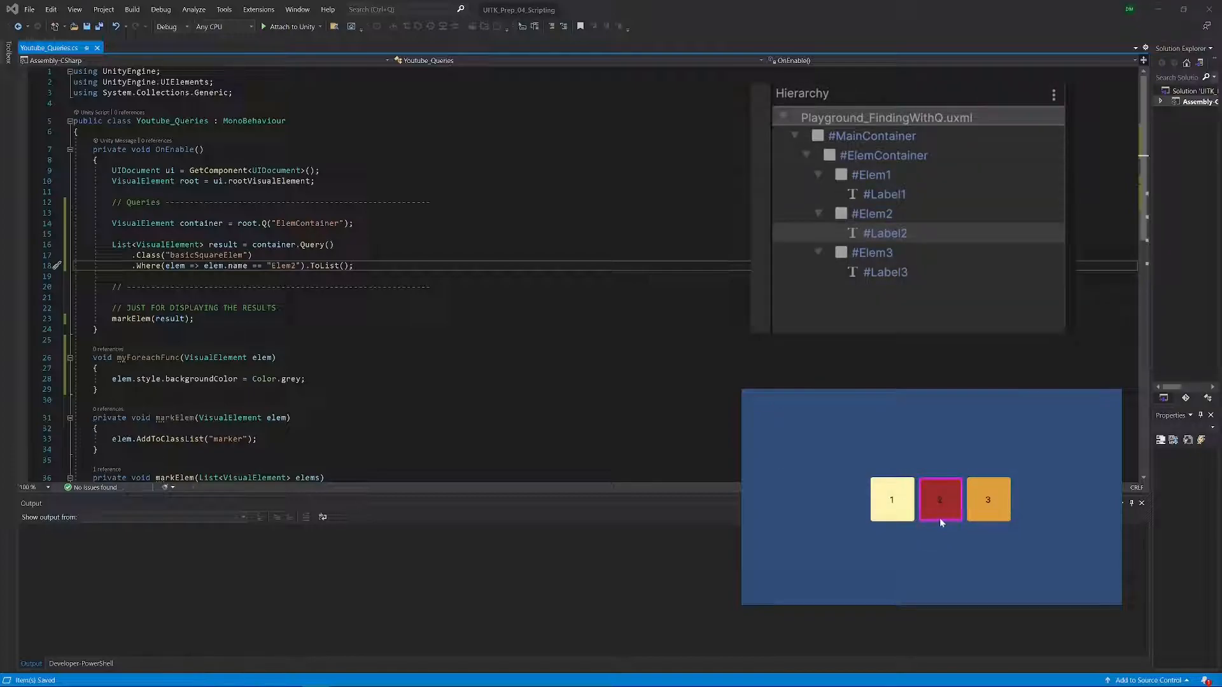
pyautogui.moveTo(938, 529)
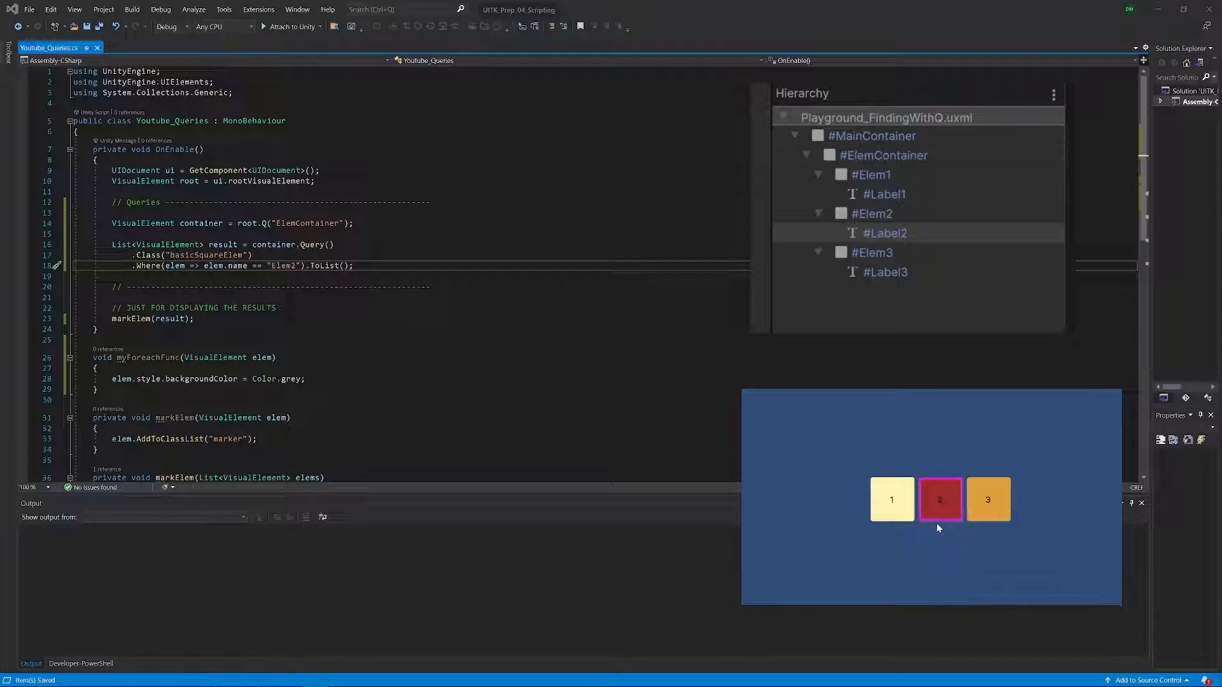